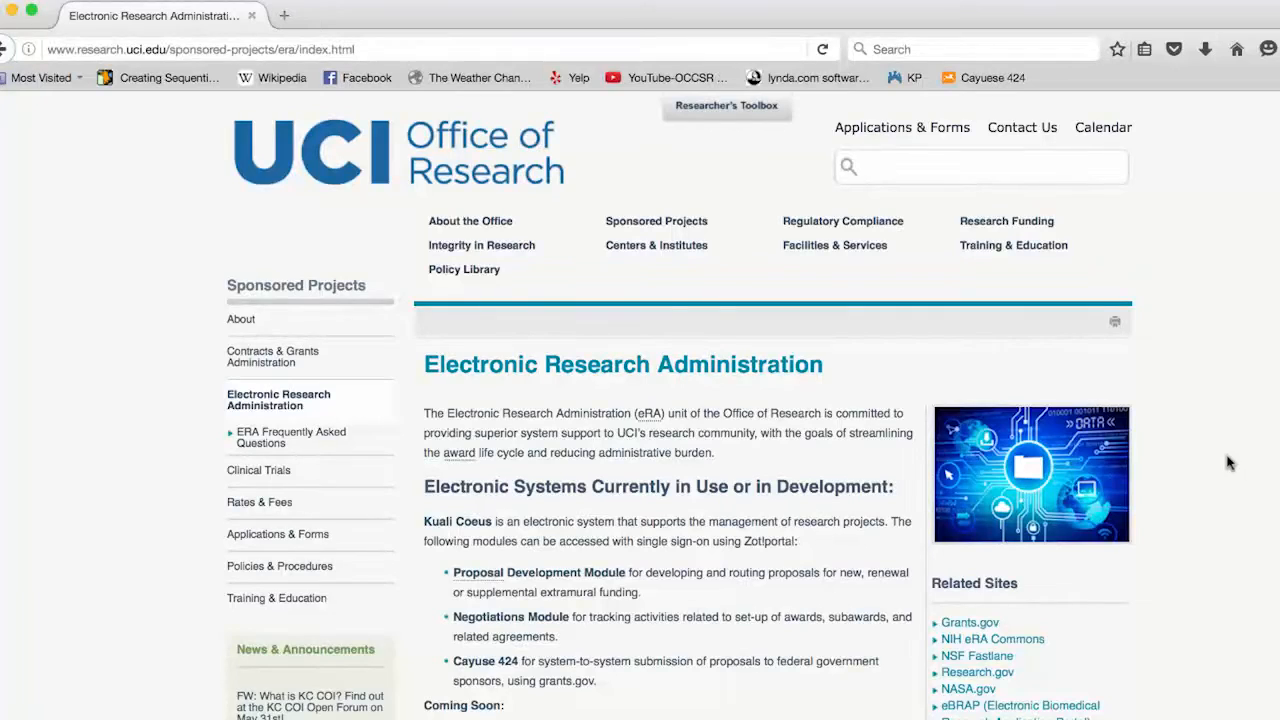
- Open the Cayuse 424 Quick Start Guide for PIs PDF from the ERA page and scroll through it
{"action": "scroll", "scroll_direction": "down", "scroll_amount": 3}
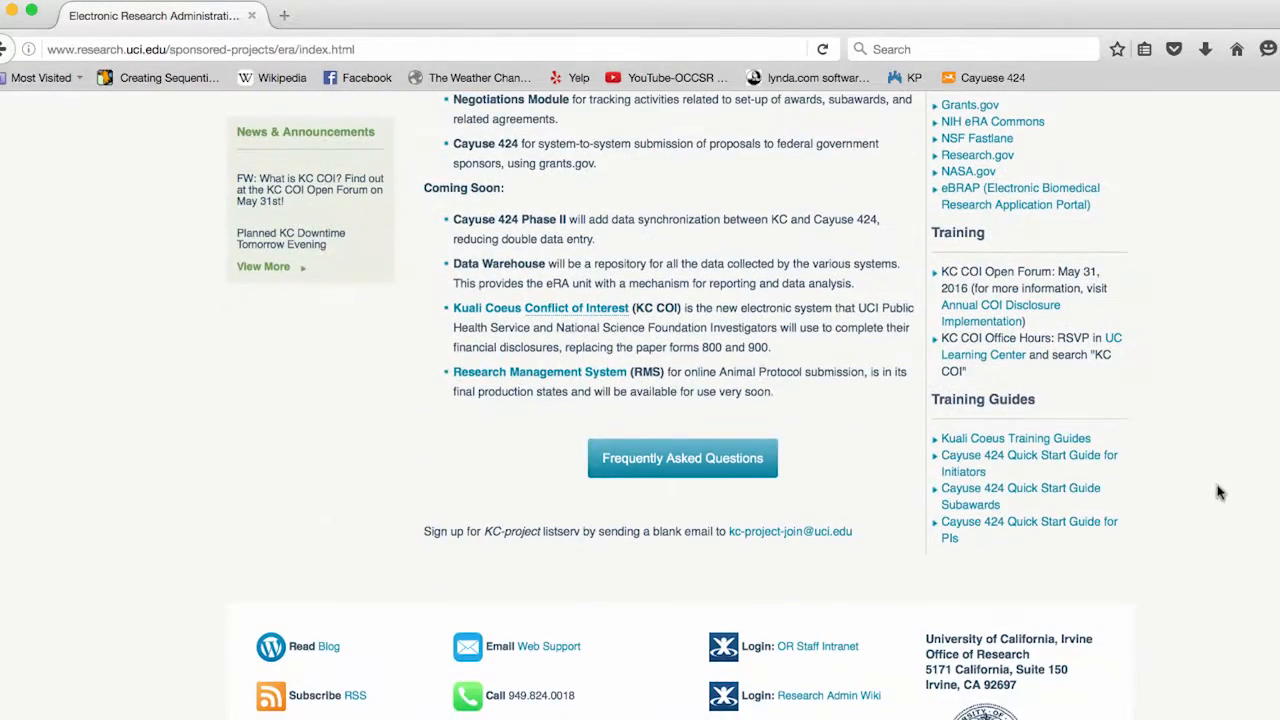
{"action": "mouse_move", "coordinate": [948, 536]}
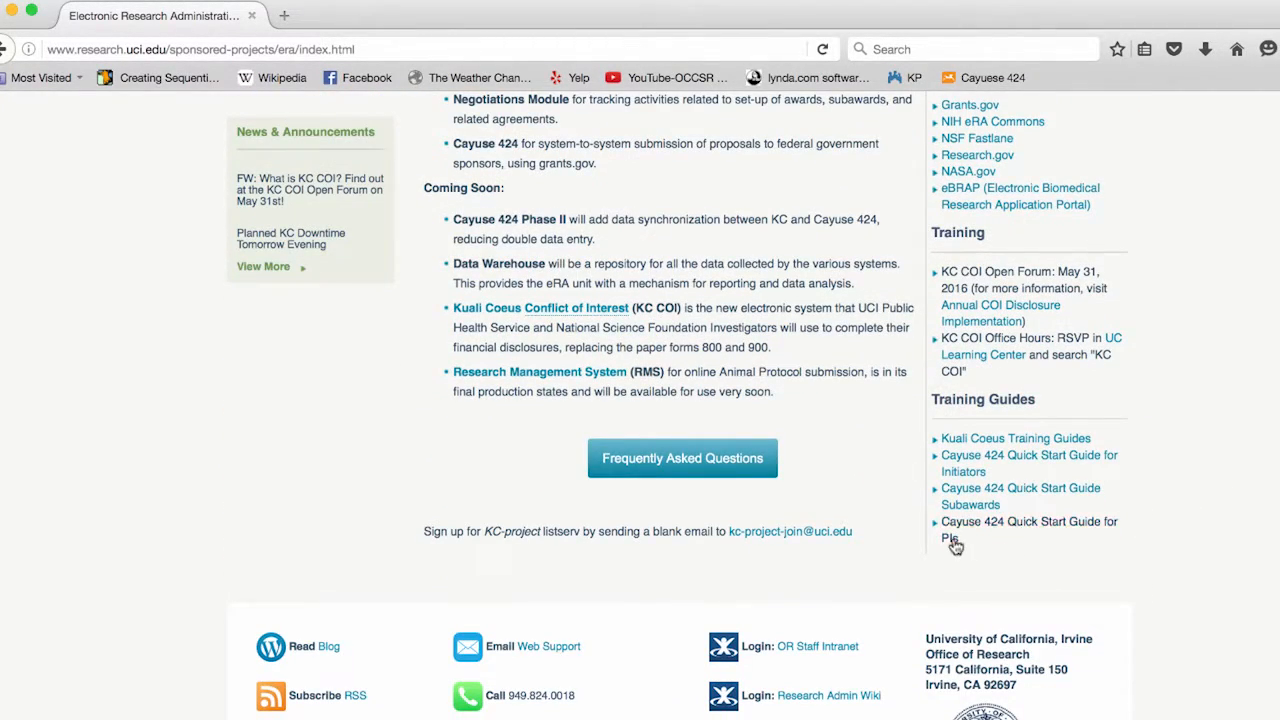
{"action": "left_click", "coordinate": [948, 538]}
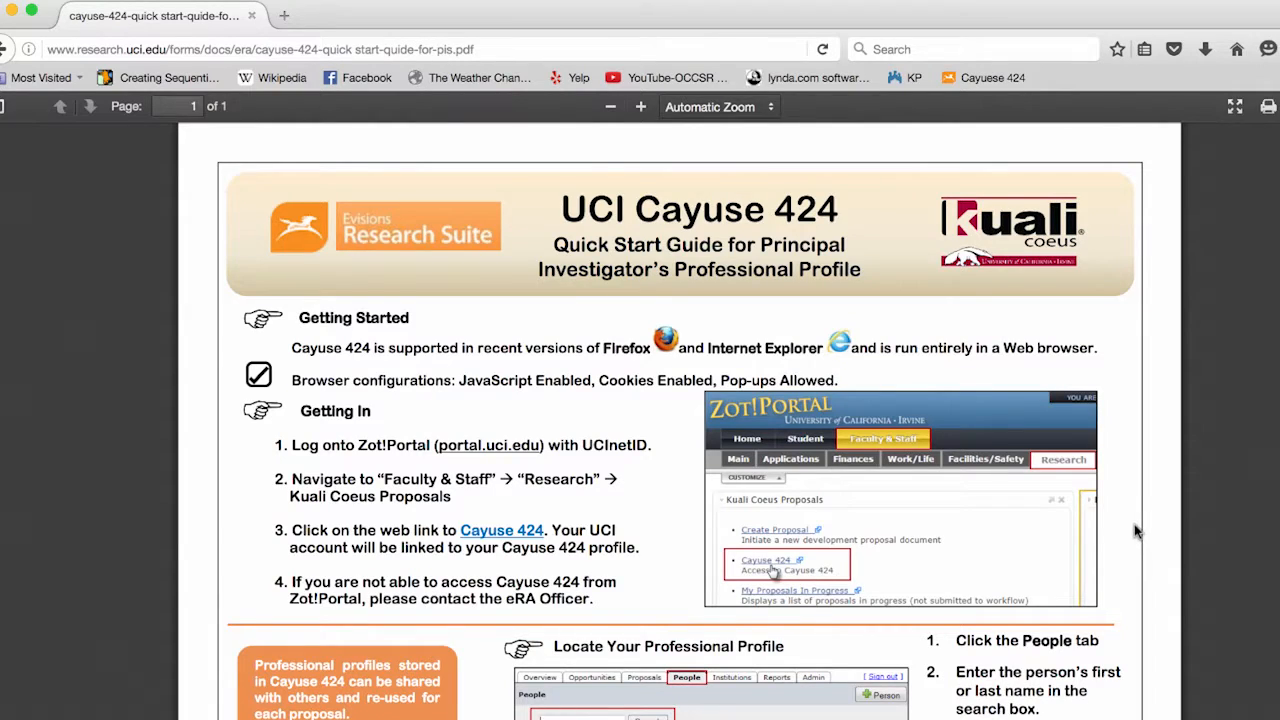
{"action": "scroll", "scroll_direction": "down", "scroll_amount": 3}
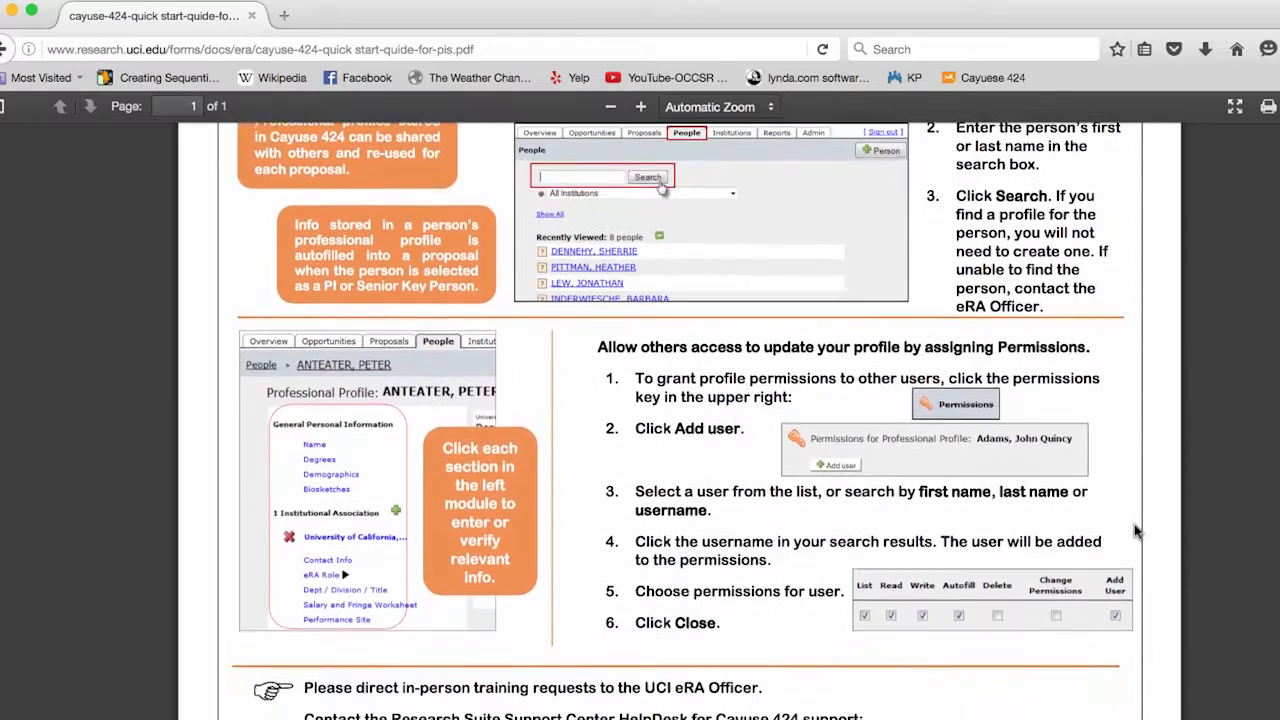
{"action": "scroll", "scroll_direction": "down", "scroll_amount": 3}
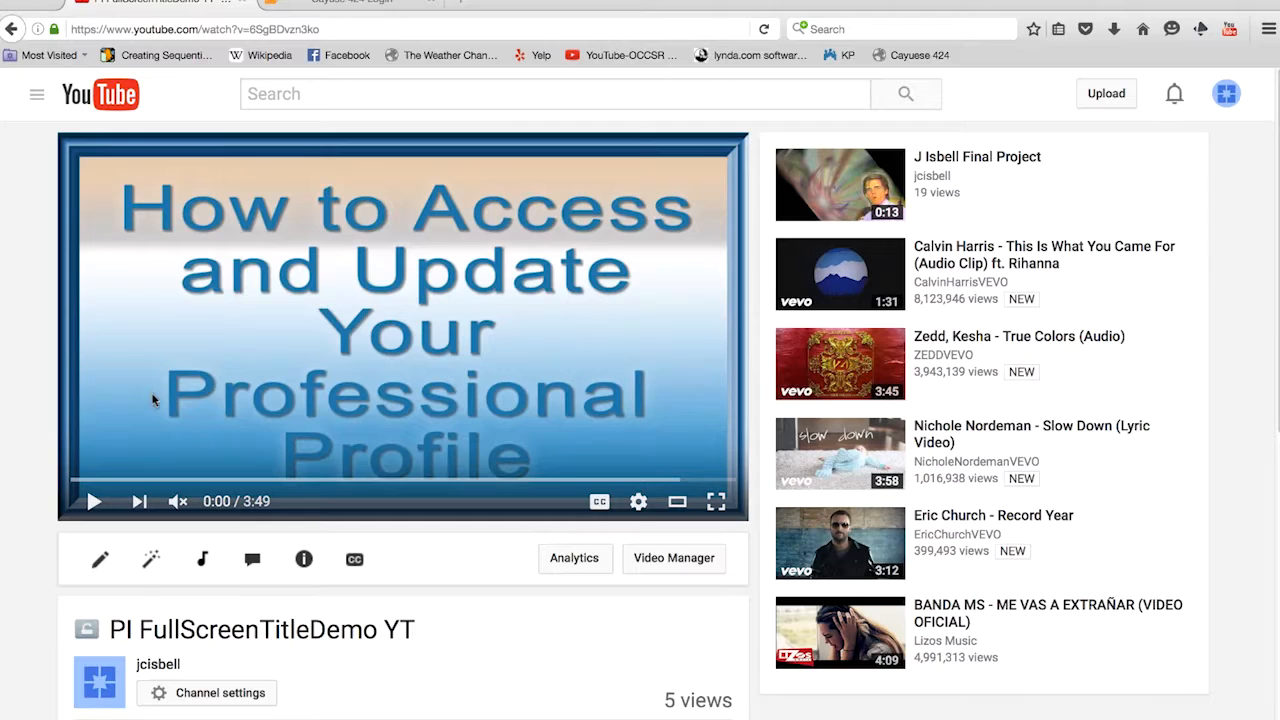
{"action": "mouse_move", "coordinate": [76, 480]}
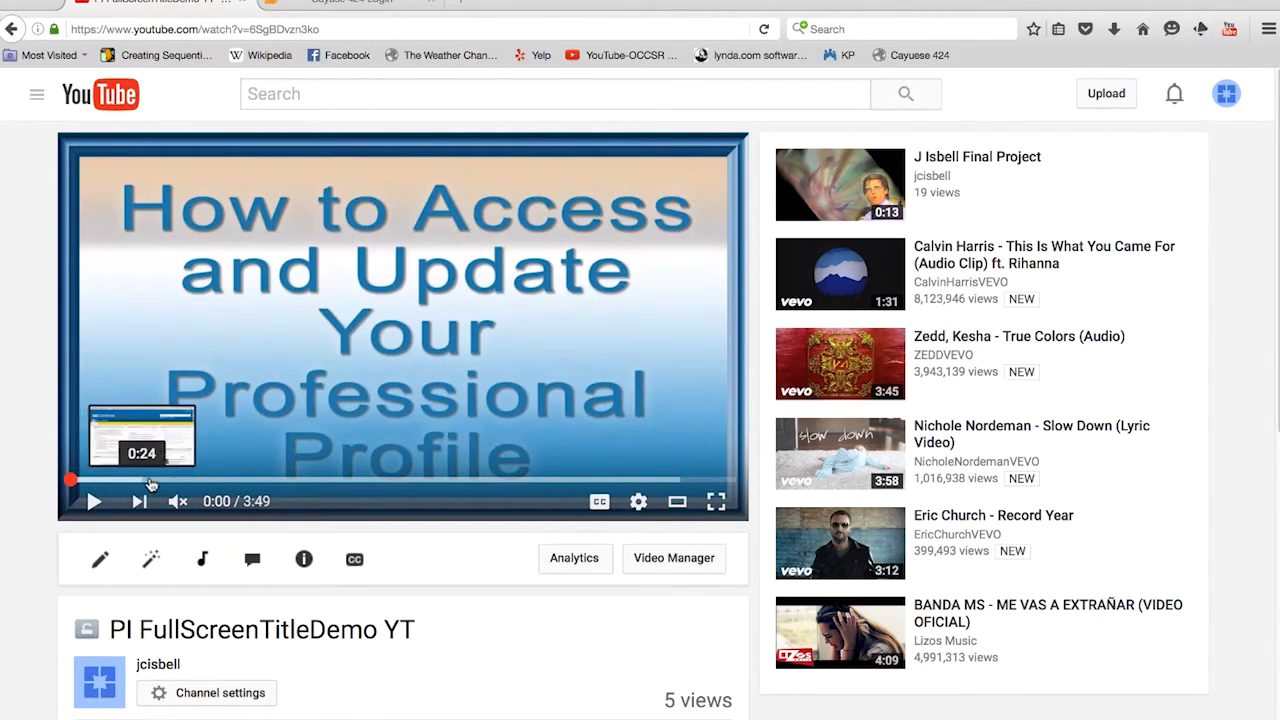
{"action": "mouse_move", "coordinate": [324, 484]}
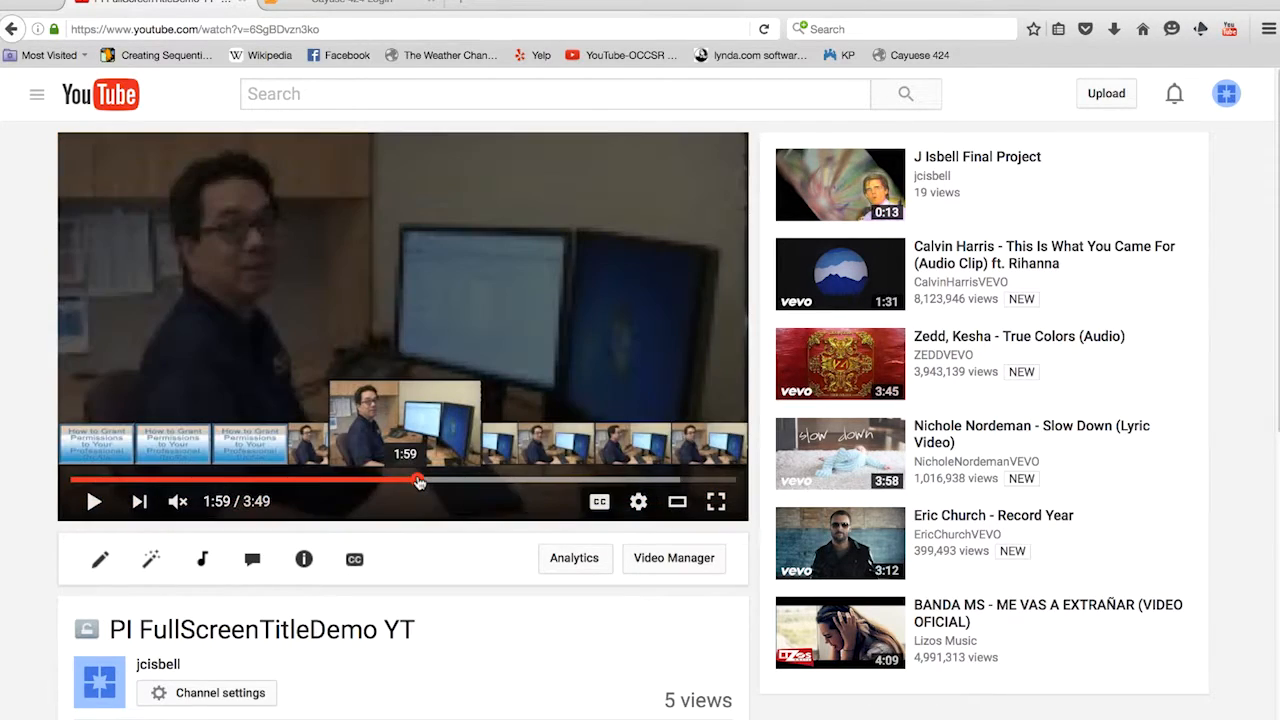
- Scrub the tutorial video's playhead forward to roughly 2:17
{"action": "left_click_drag", "start_coordinate": [418, 480], "coordinate": [470, 480]}
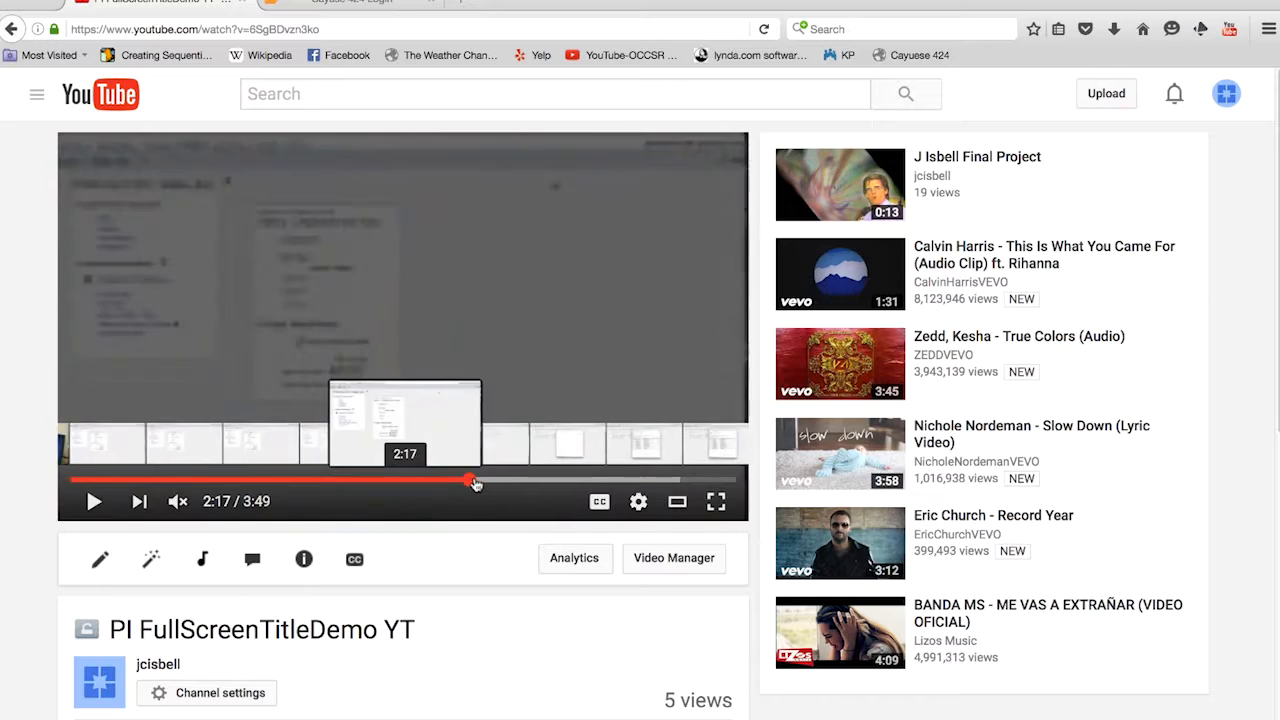
{"action": "left_click_drag", "start_coordinate": [470, 480], "coordinate": [524, 480]}
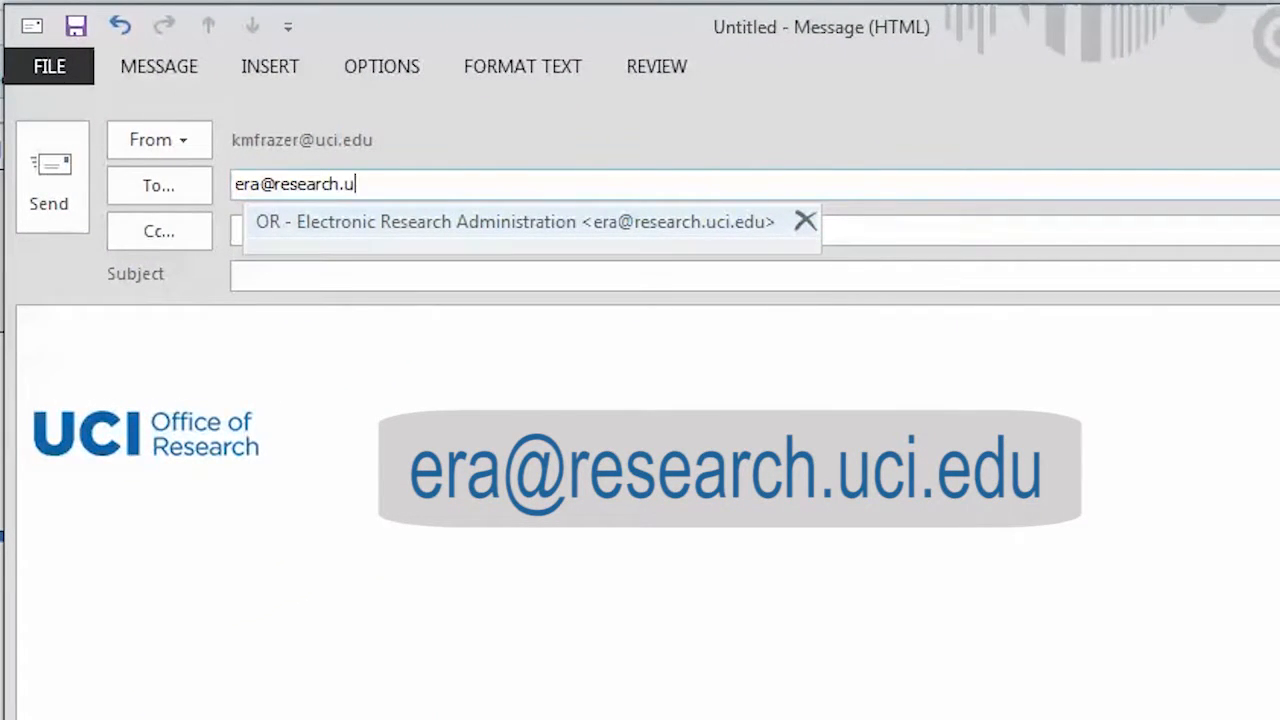
- Finish the ERA office address in the To field of the new Outlook message
{"action": "type", "text": "ci.edu"}
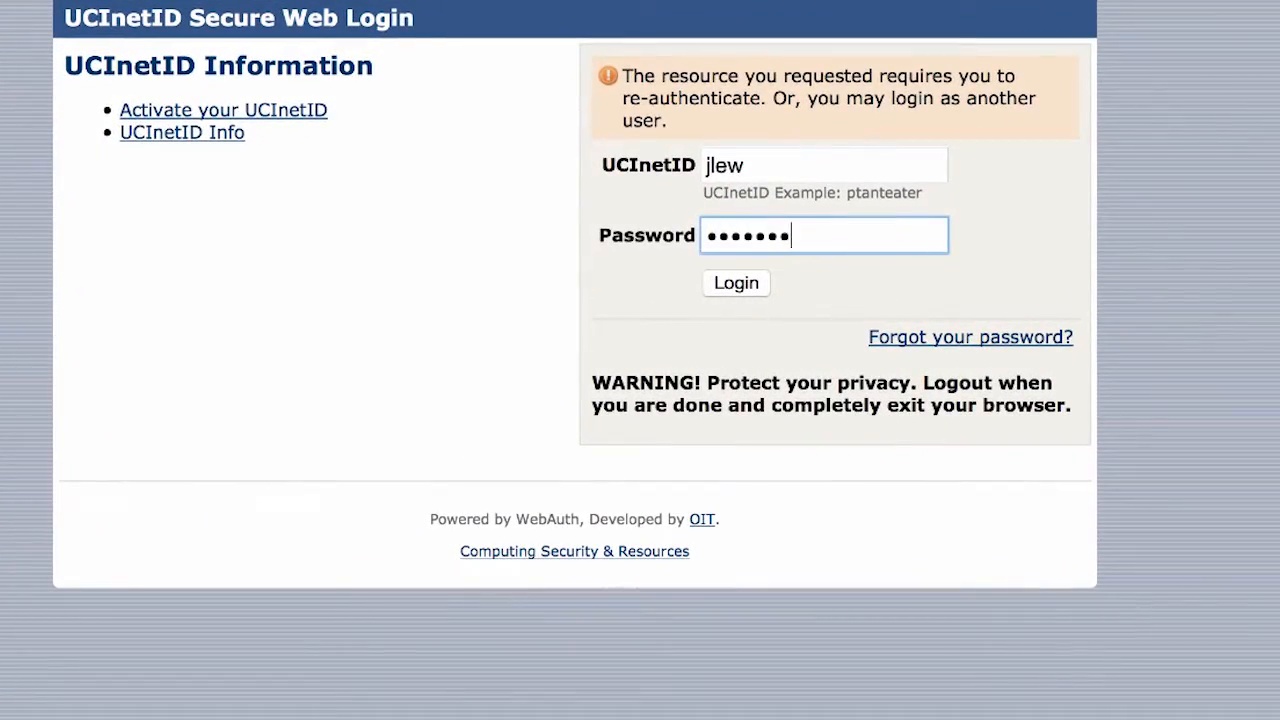
- Sign in with UCInetID and reach the Cayuse 424 link under the portal's research tools
{"action": "left_click", "coordinate": [736, 284]}
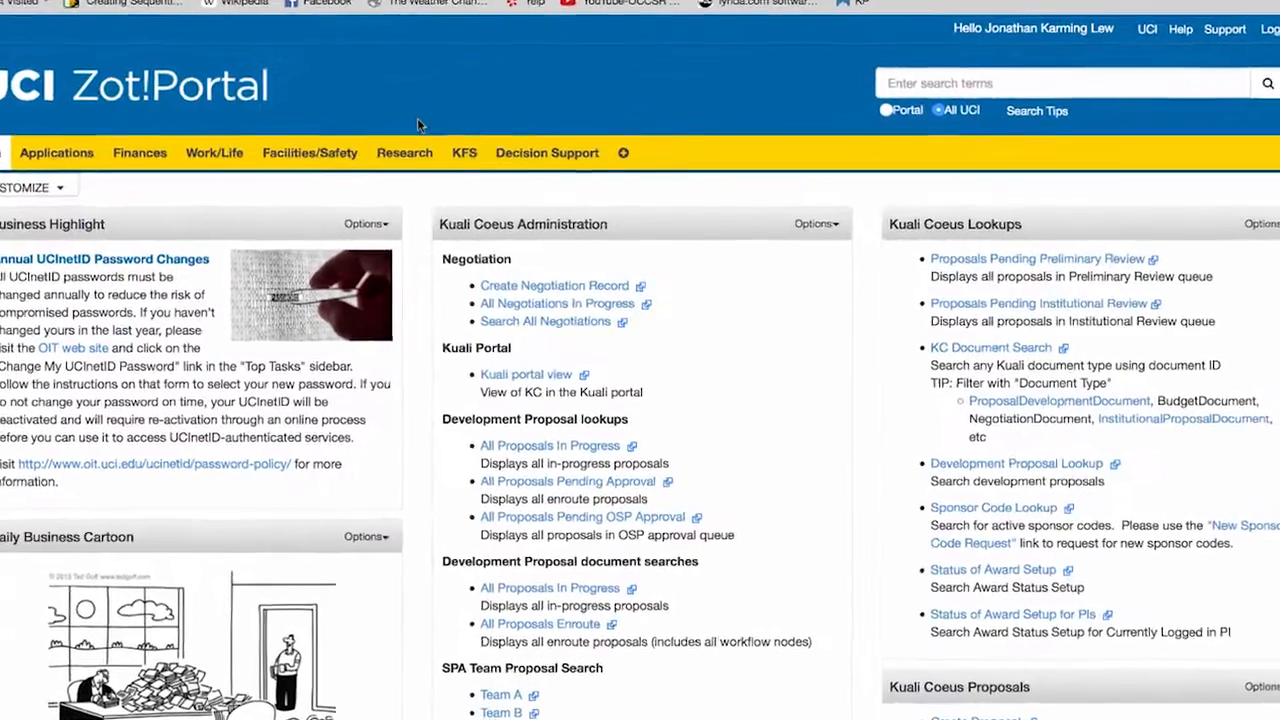
{"action": "scroll", "scroll_direction": "down", "scroll_amount": 3}
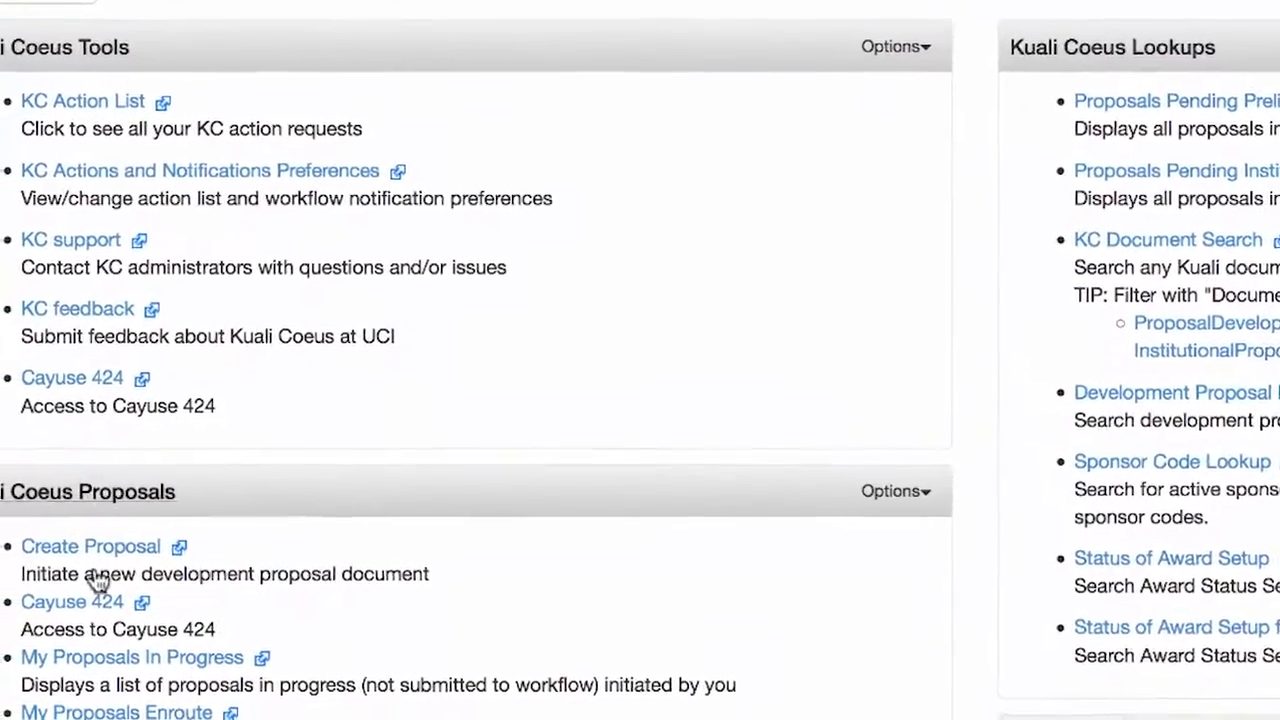
{"action": "scroll", "scroll_direction": "down", "scroll_amount": 3}
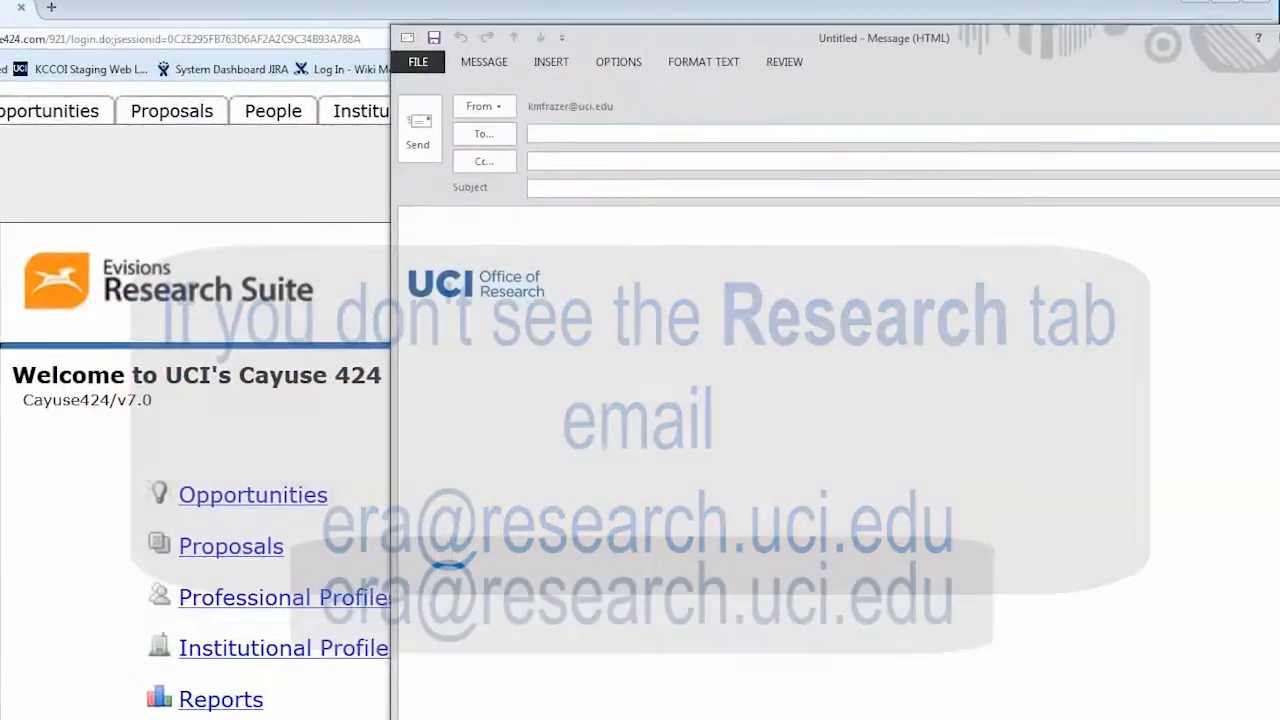
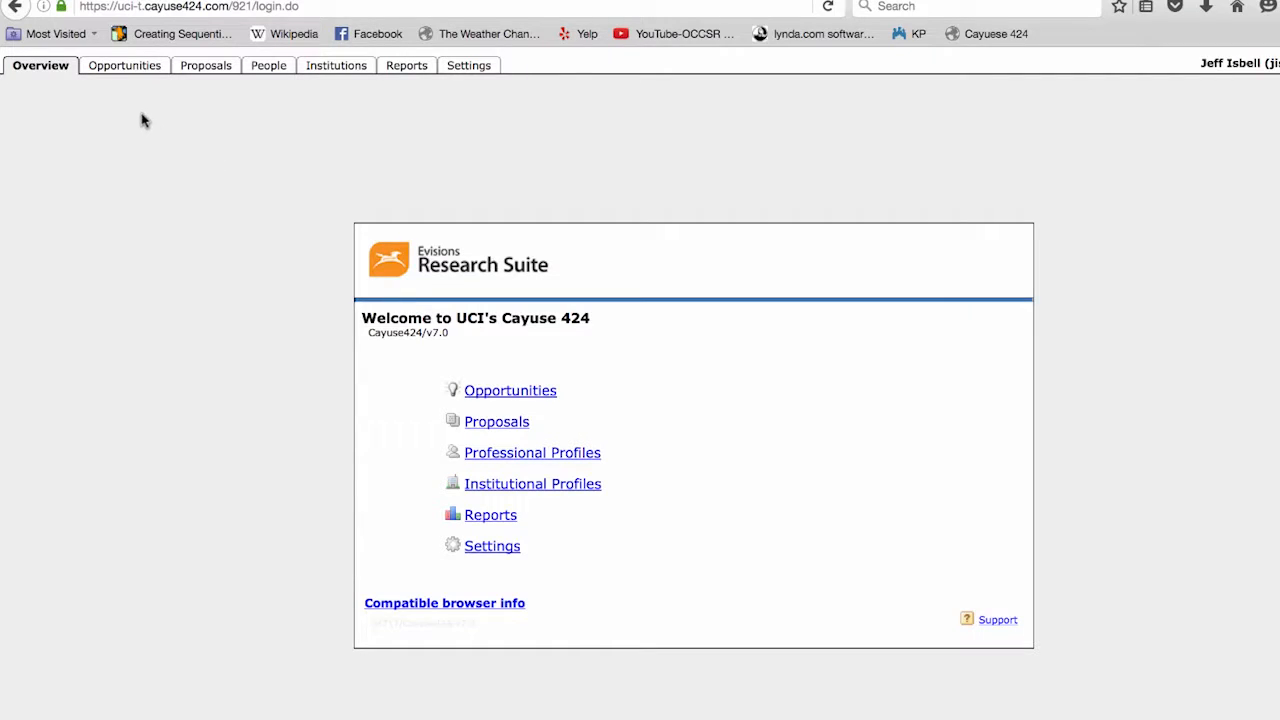
{"action": "mouse_move", "coordinate": [36, 84]}
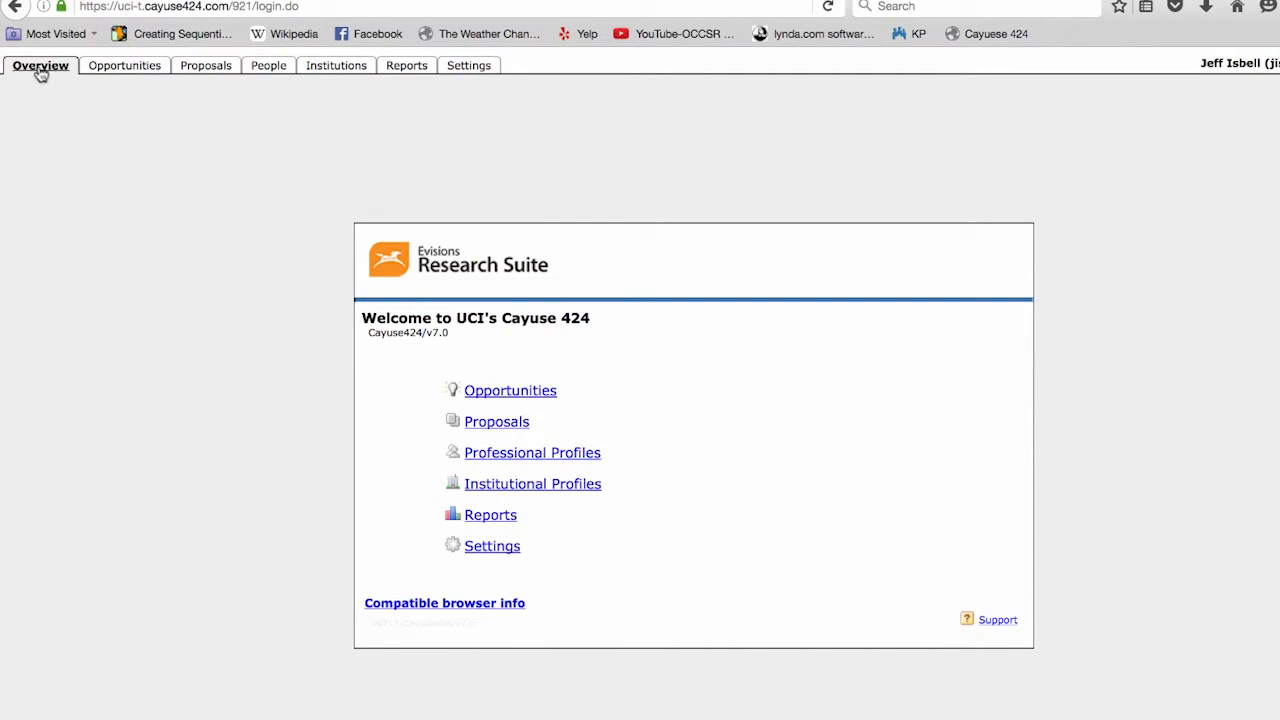
{"action": "mouse_move", "coordinate": [908, 216]}
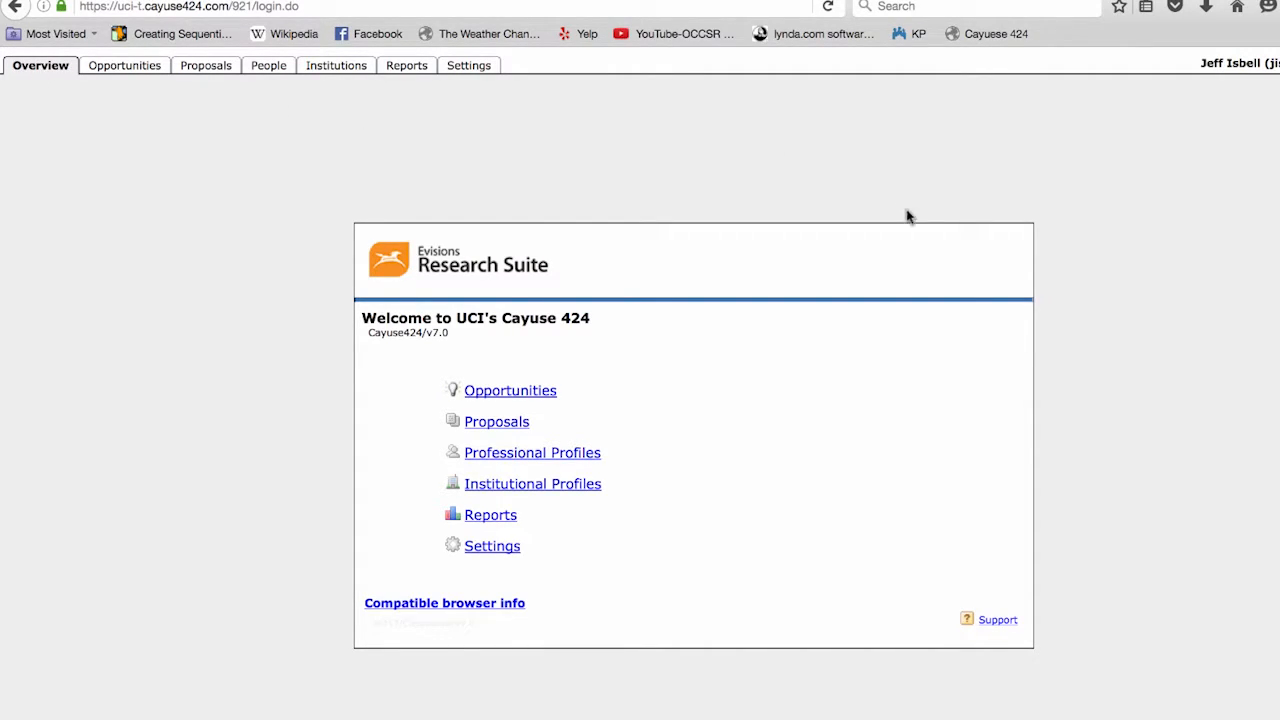
{"action": "mouse_move", "coordinate": [532, 452]}
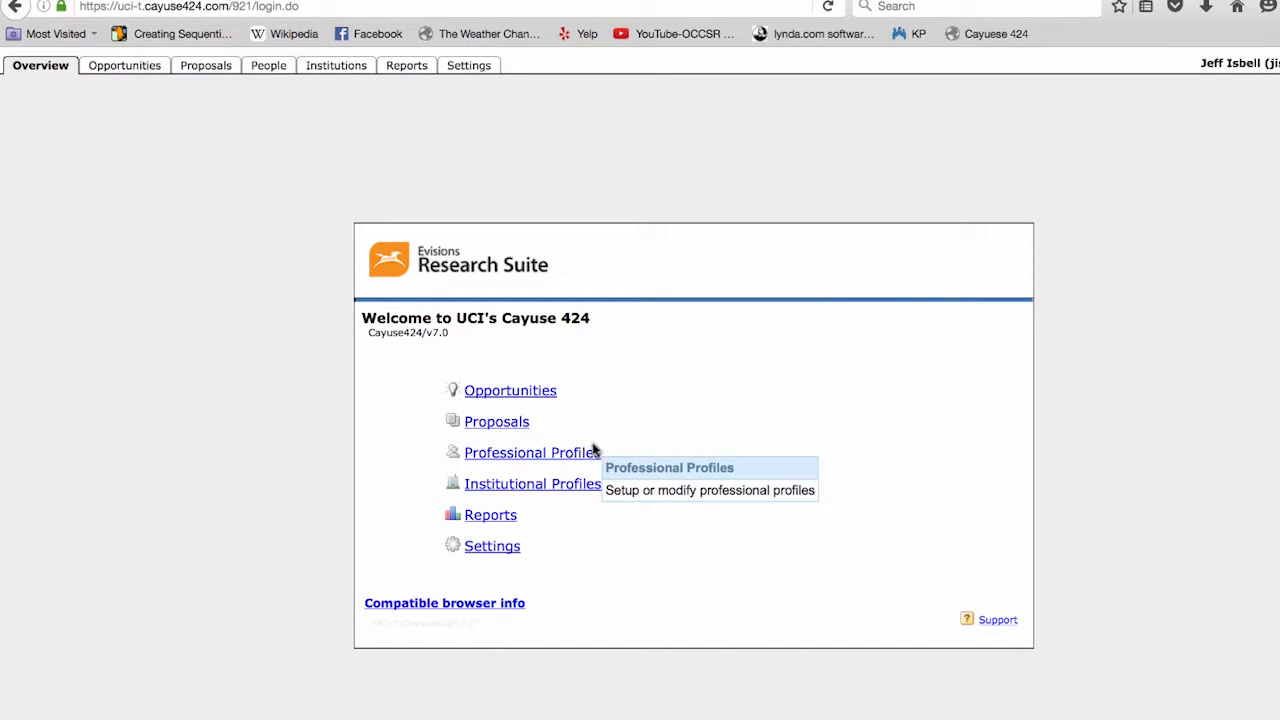
{"action": "mouse_move", "coordinate": [510, 390]}
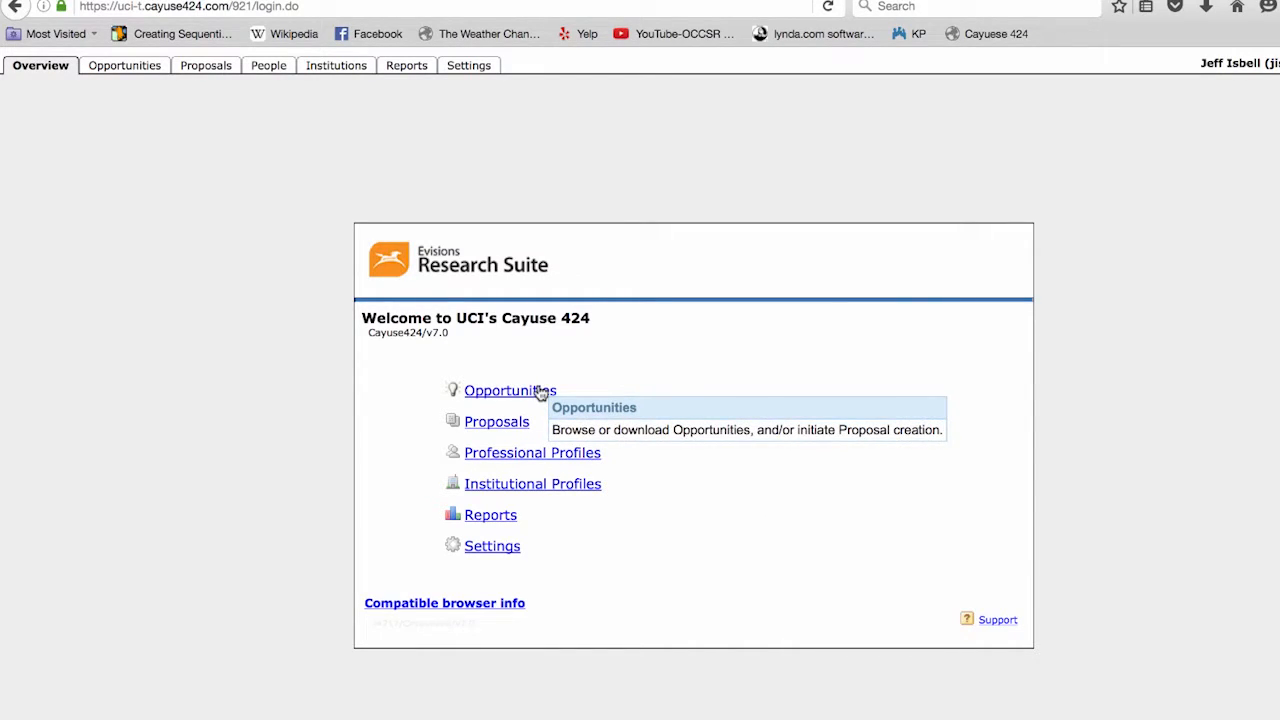
{"action": "mouse_move", "coordinate": [496, 420]}
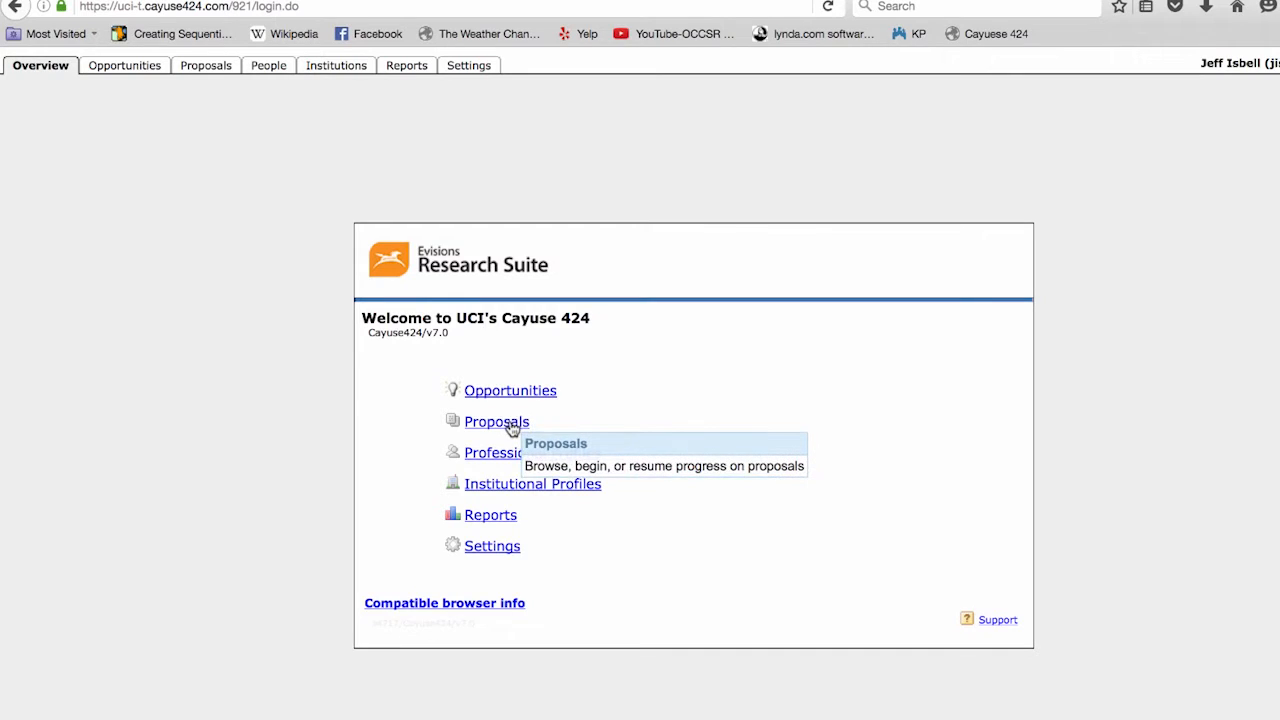
- Pass the proposals list and switch to the People section with recently viewed profiles
{"action": "left_click", "coordinate": [496, 420]}
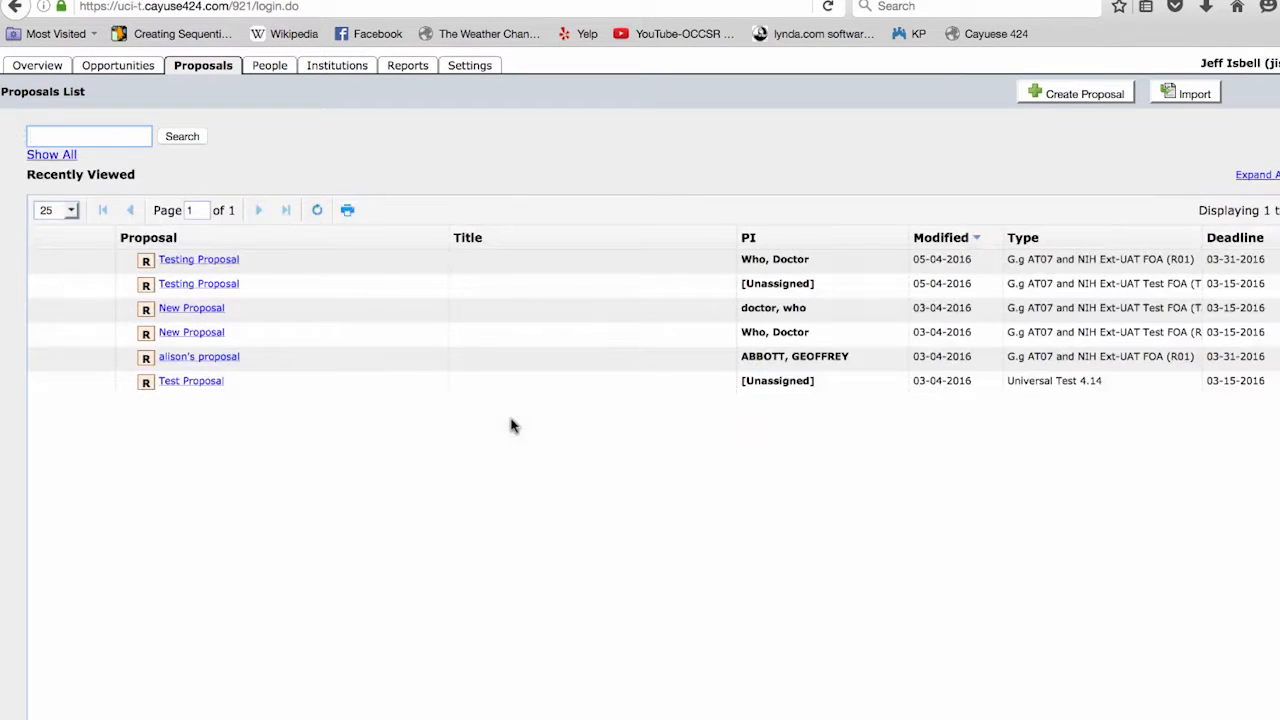
{"action": "left_click", "coordinate": [268, 64]}
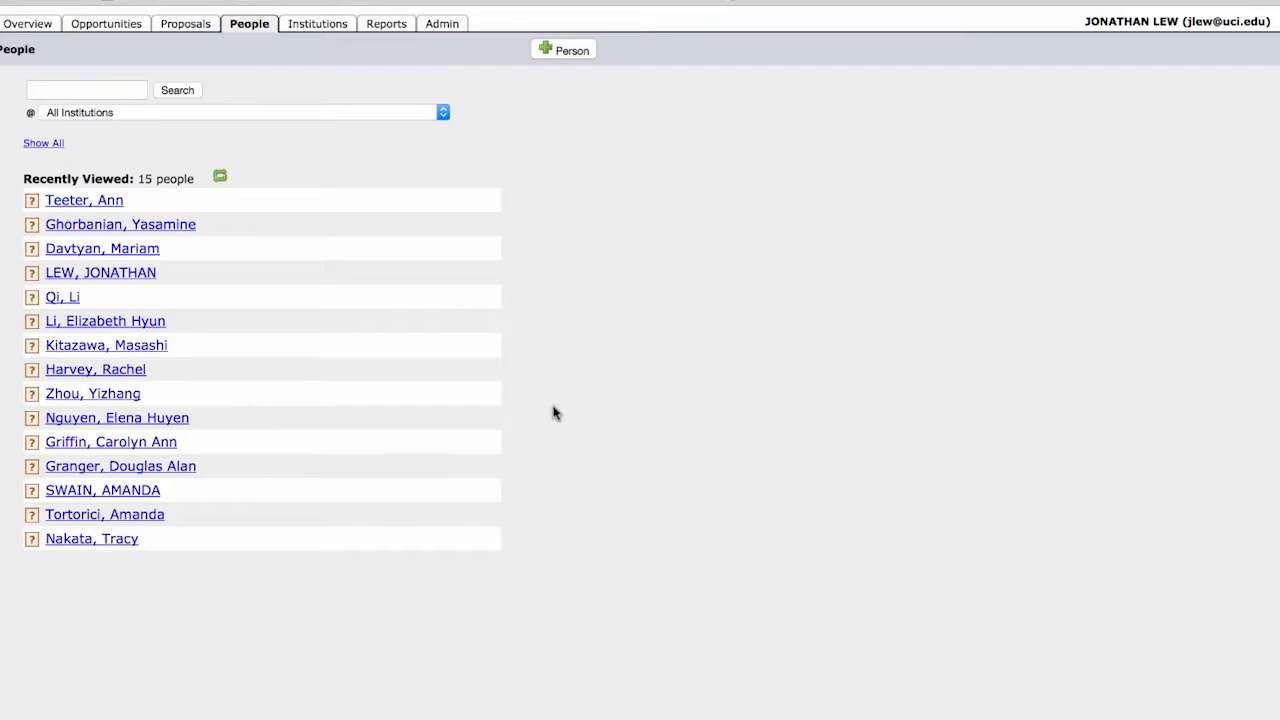
{"action": "left_click", "coordinate": [88, 90]}
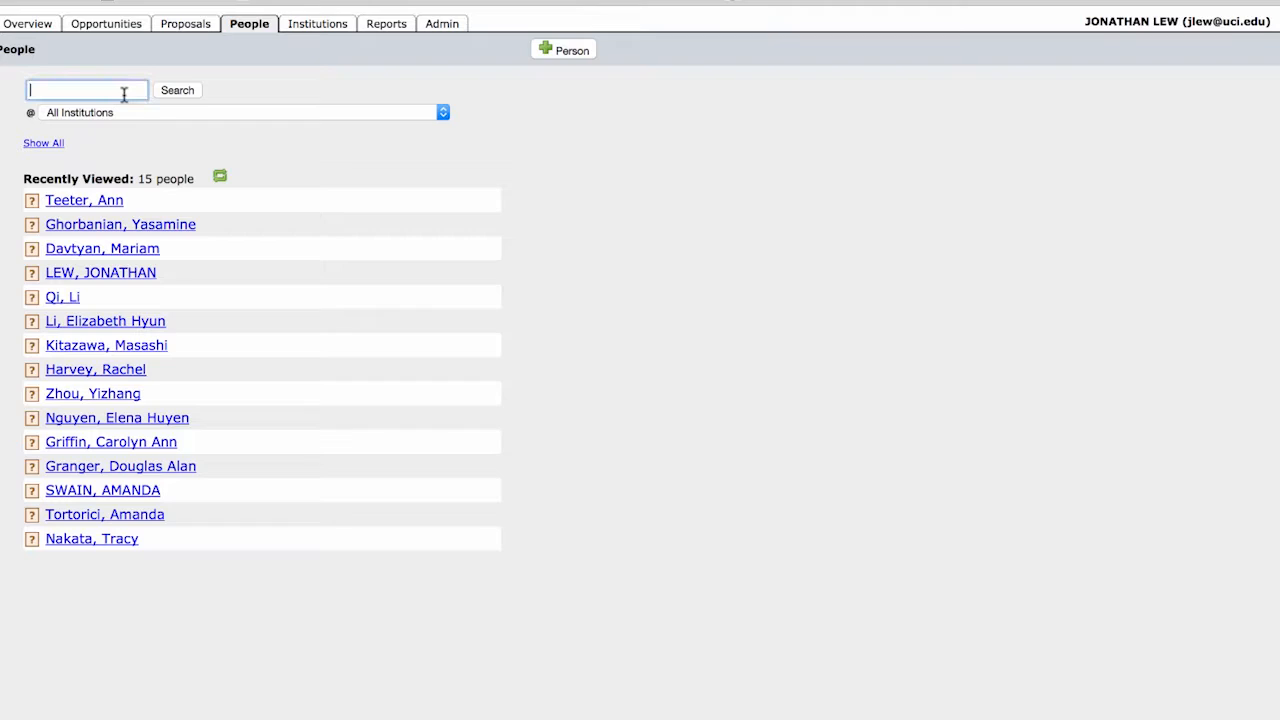
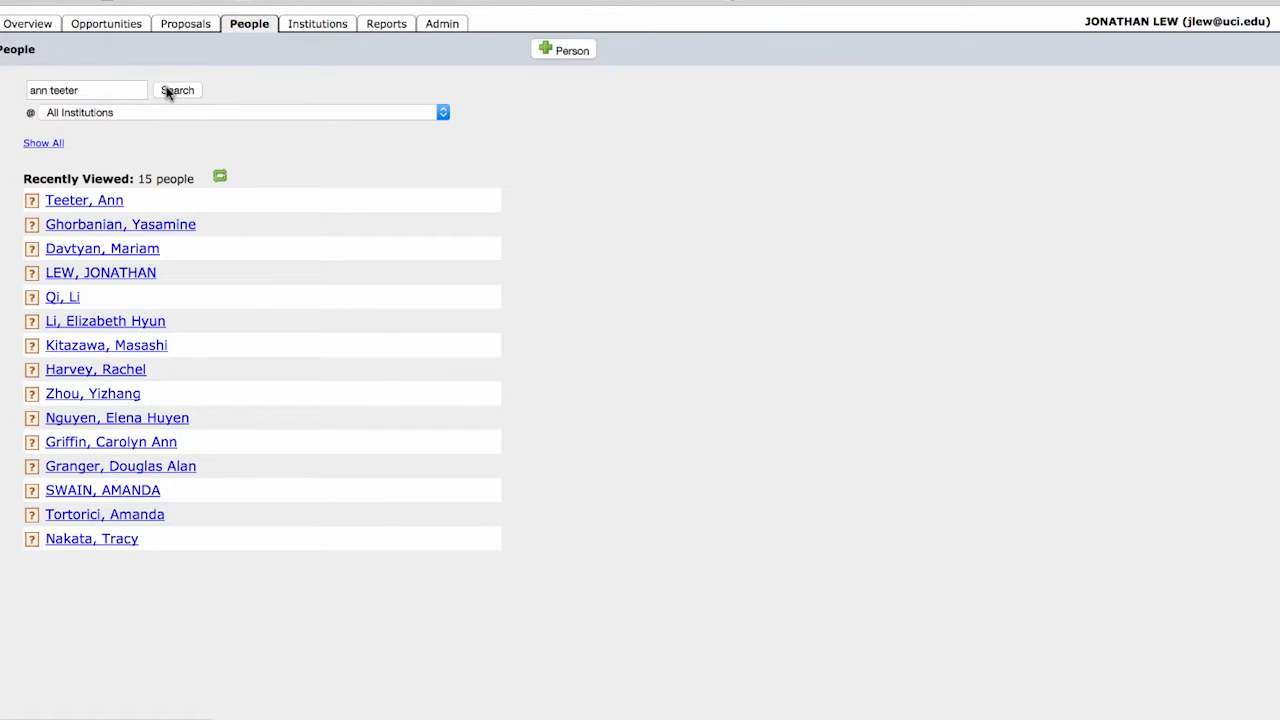
{"action": "left_click", "coordinate": [176, 90]}
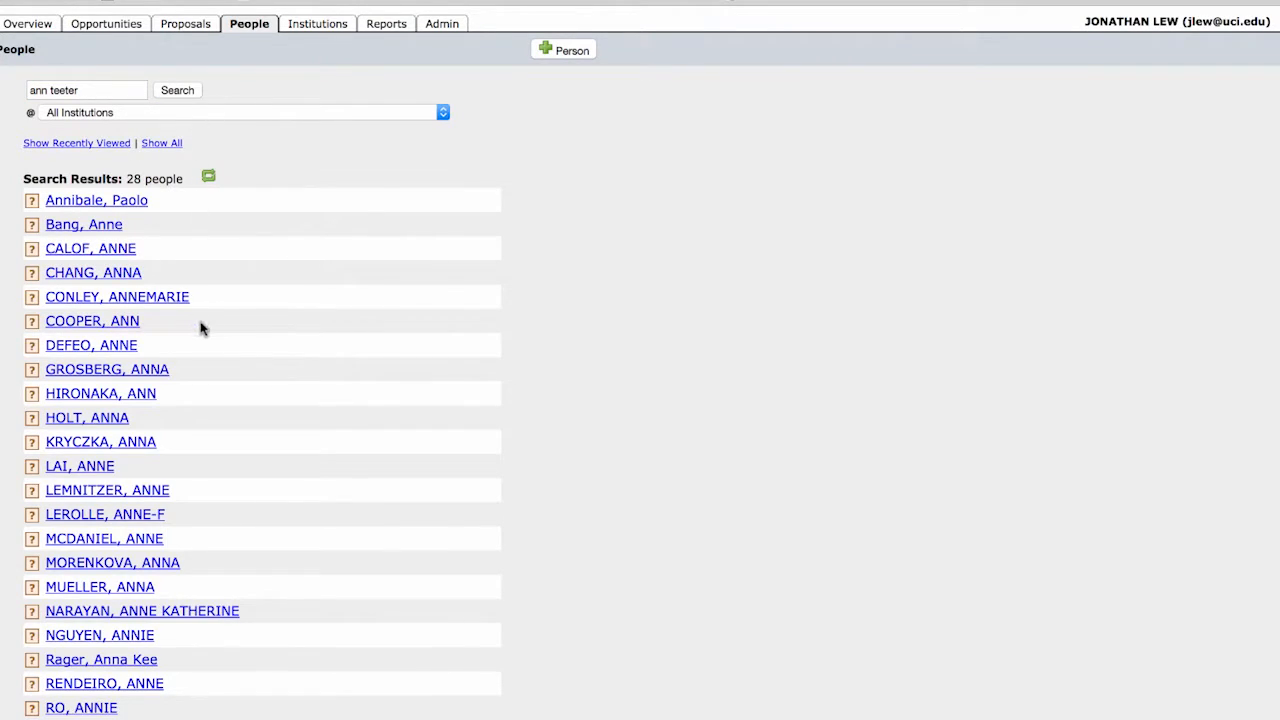
{"action": "scroll", "scroll_direction": "down", "scroll_amount": 3}
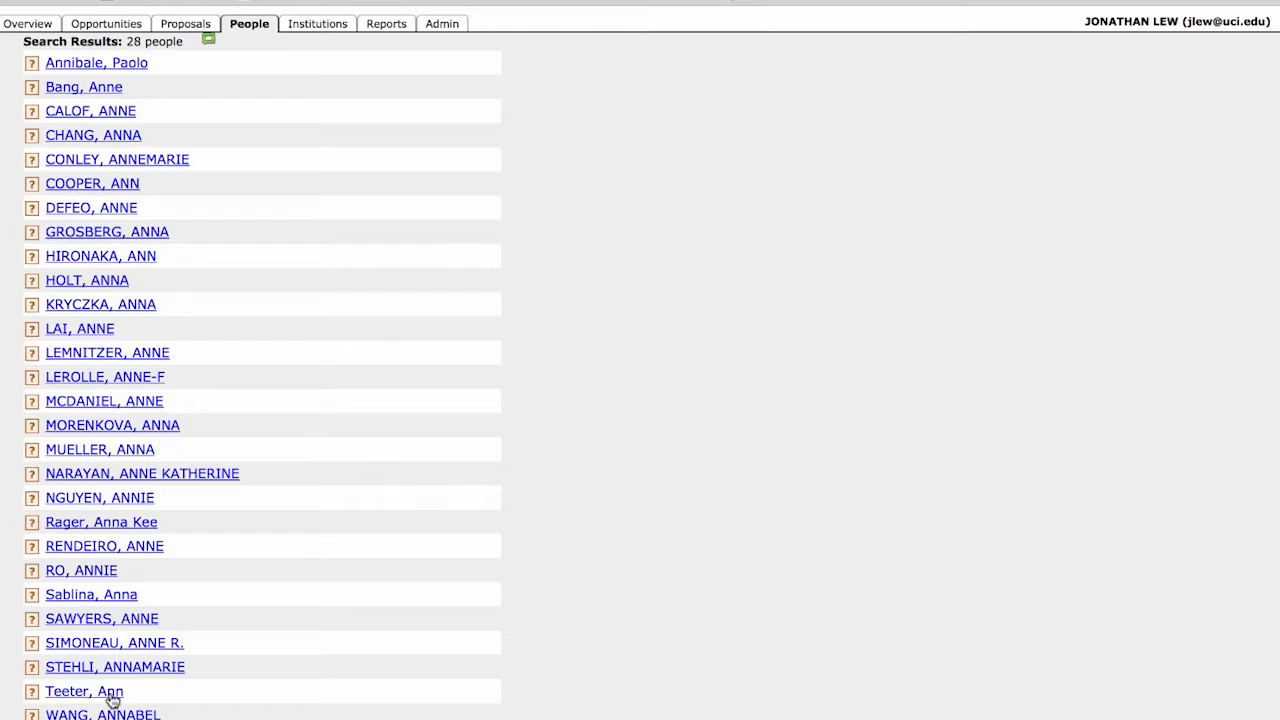
{"action": "left_click", "coordinate": [84, 692]}
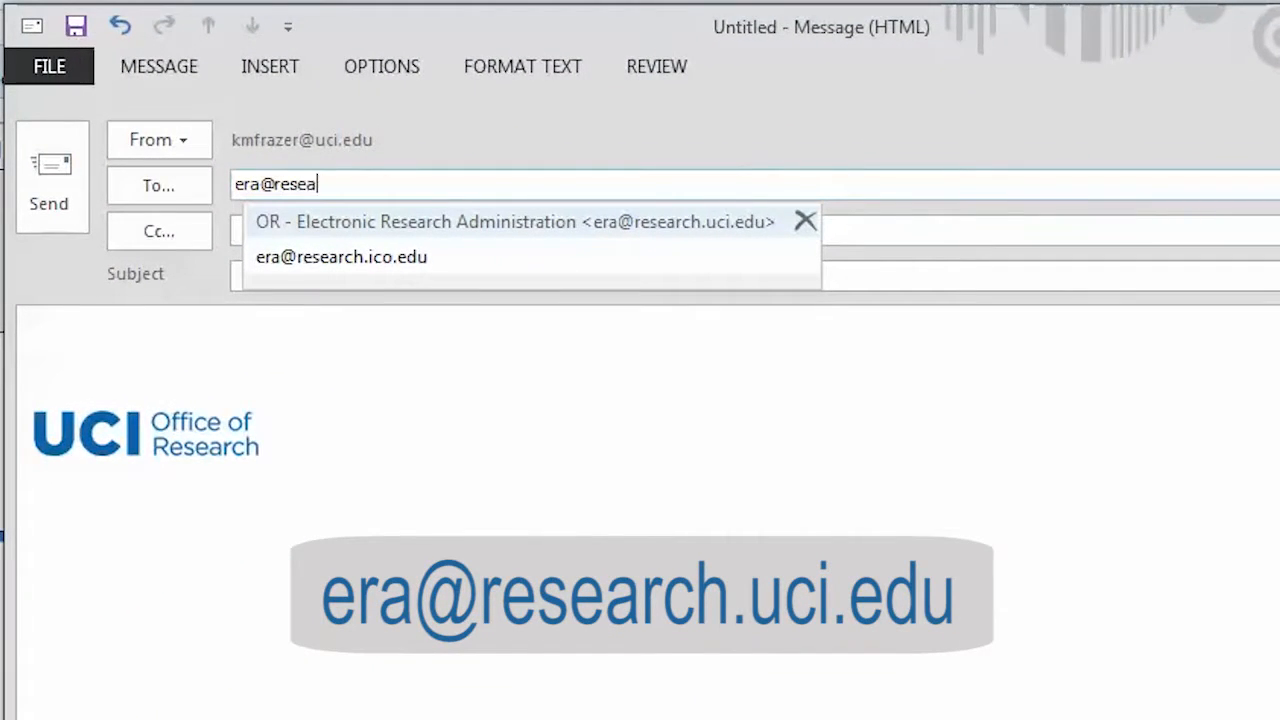
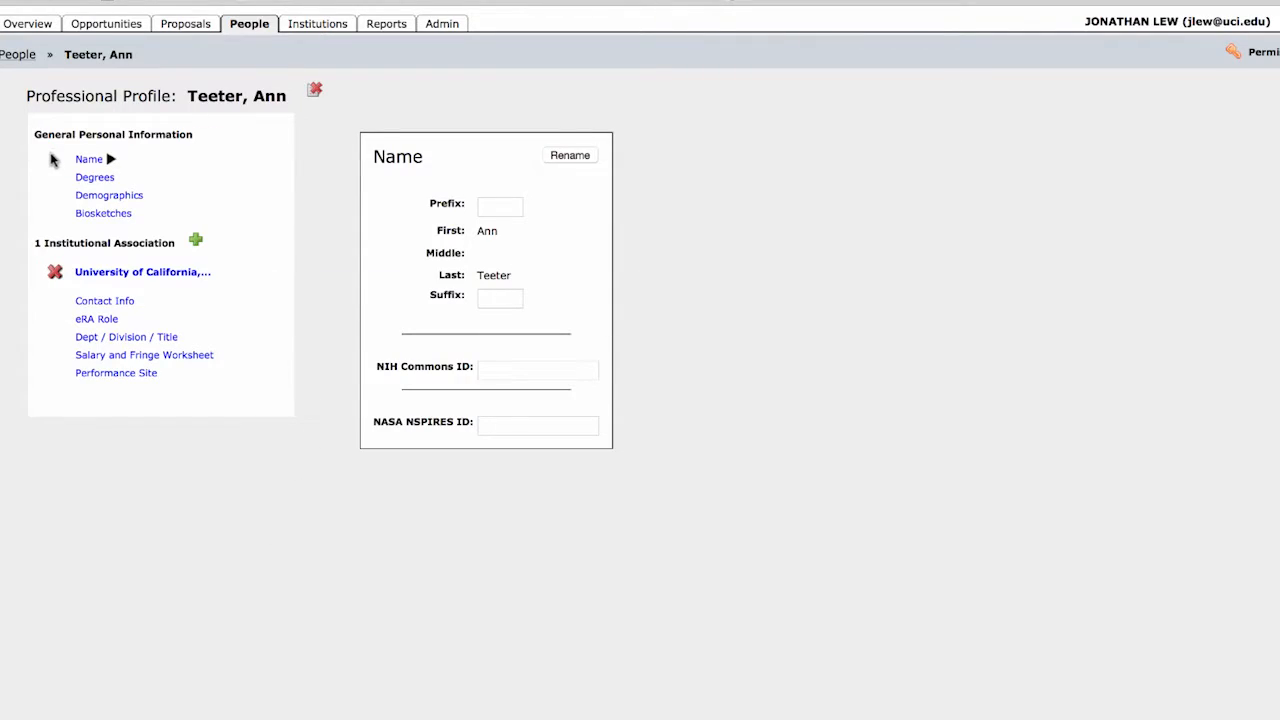
- Review Degrees, Biosketches and Contact Info, then mark the eRA role as Principal Investigator
{"action": "left_click", "coordinate": [94, 176]}
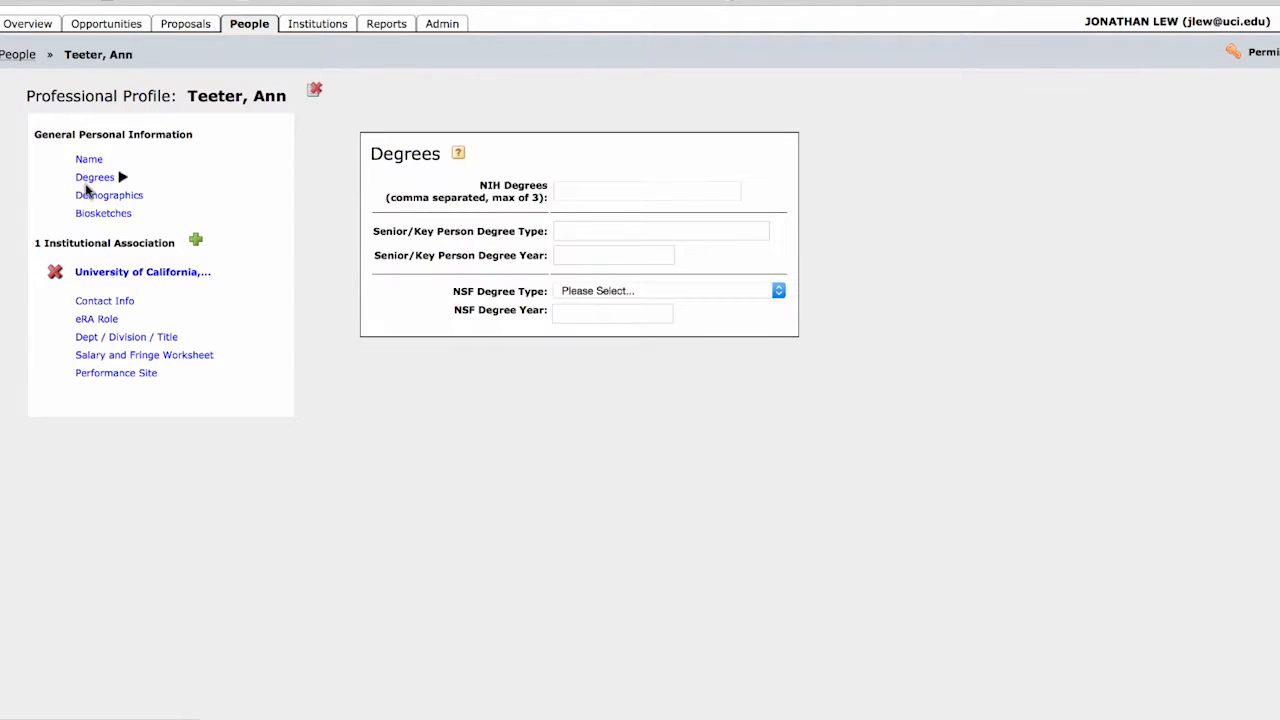
{"action": "left_click", "coordinate": [104, 212]}
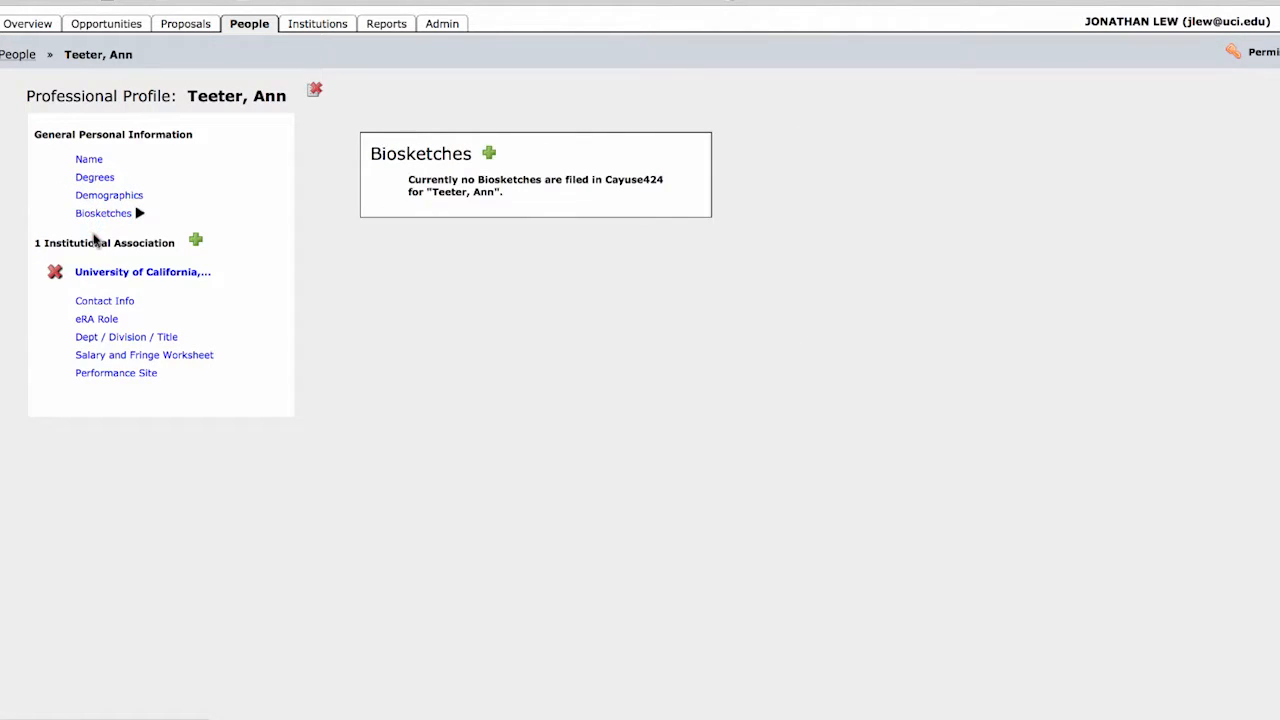
{"action": "left_click", "coordinate": [104, 300]}
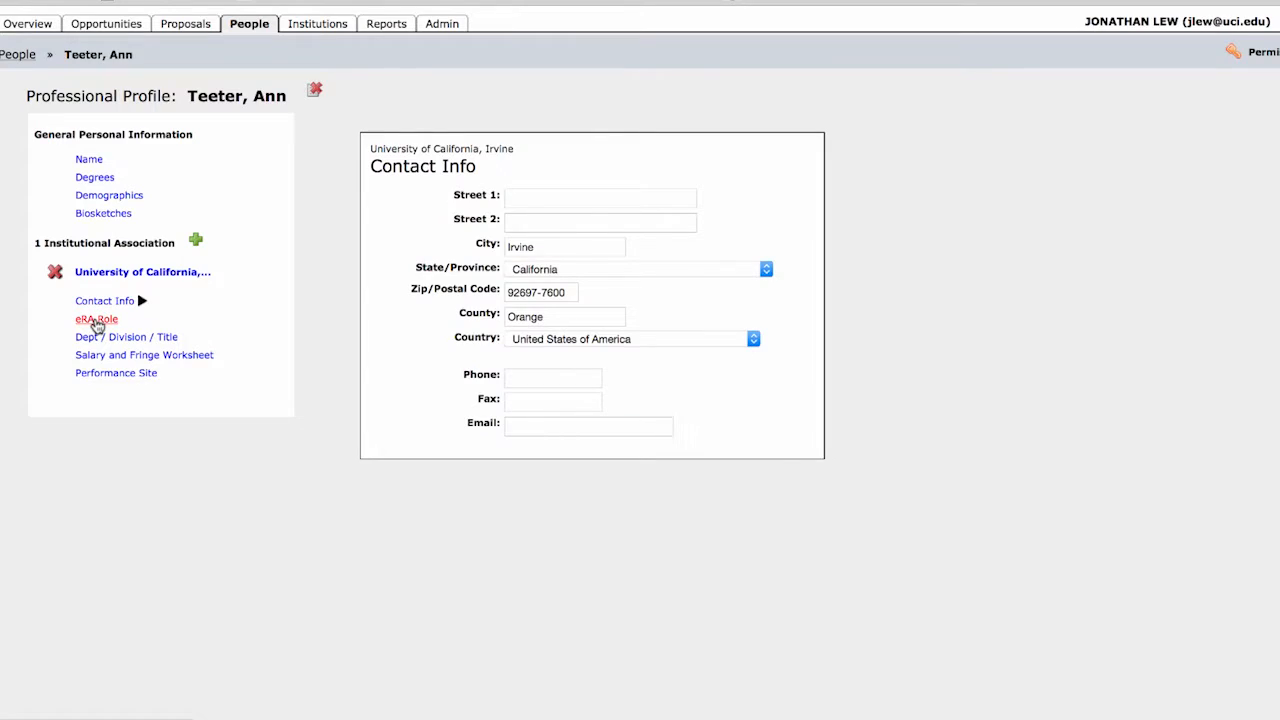
{"action": "left_click", "coordinate": [96, 318]}
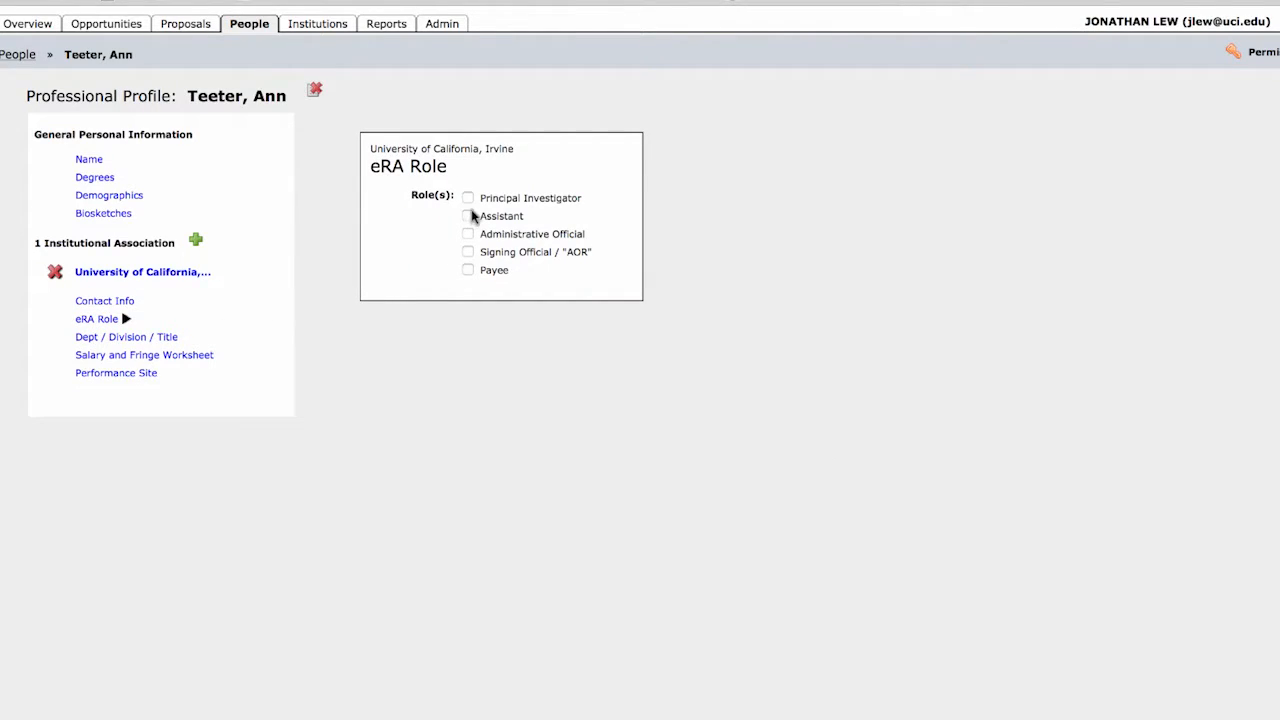
{"action": "left_click", "coordinate": [468, 198]}
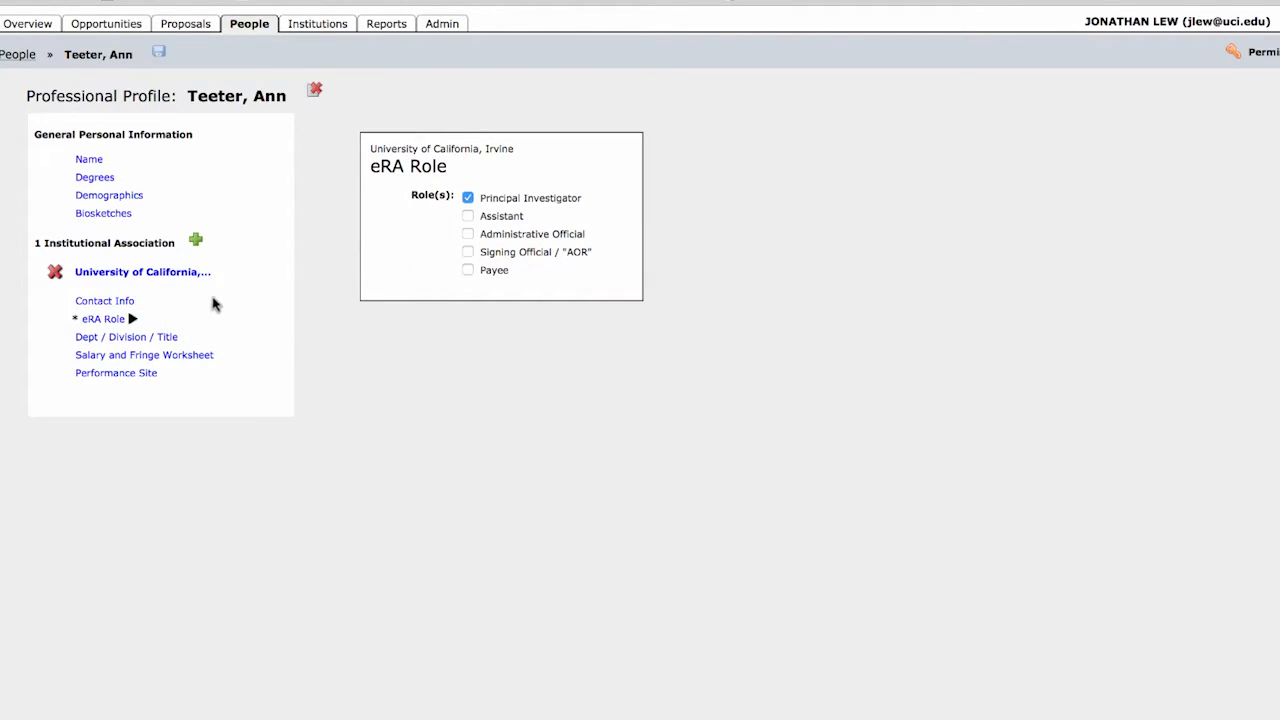
- Review the Dept/Division, Salary and Fringe worksheet and Performance Site sections
{"action": "left_click", "coordinate": [126, 336]}
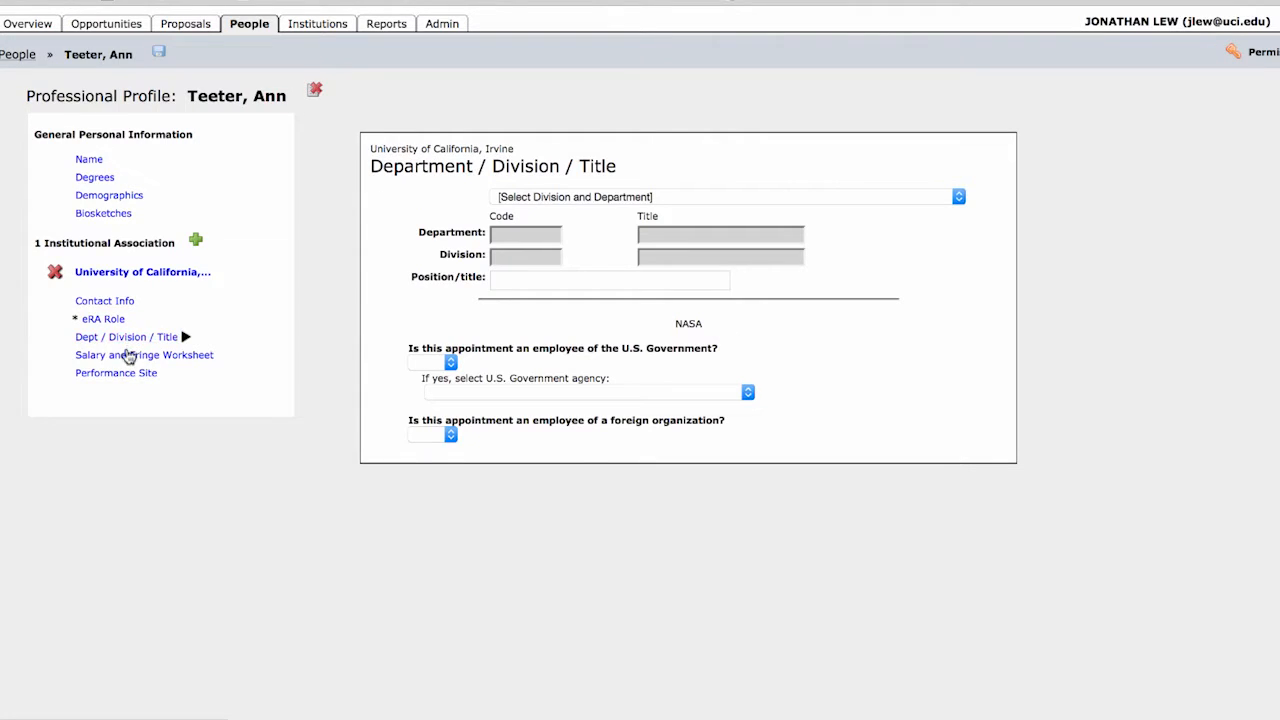
{"action": "left_click", "coordinate": [144, 354]}
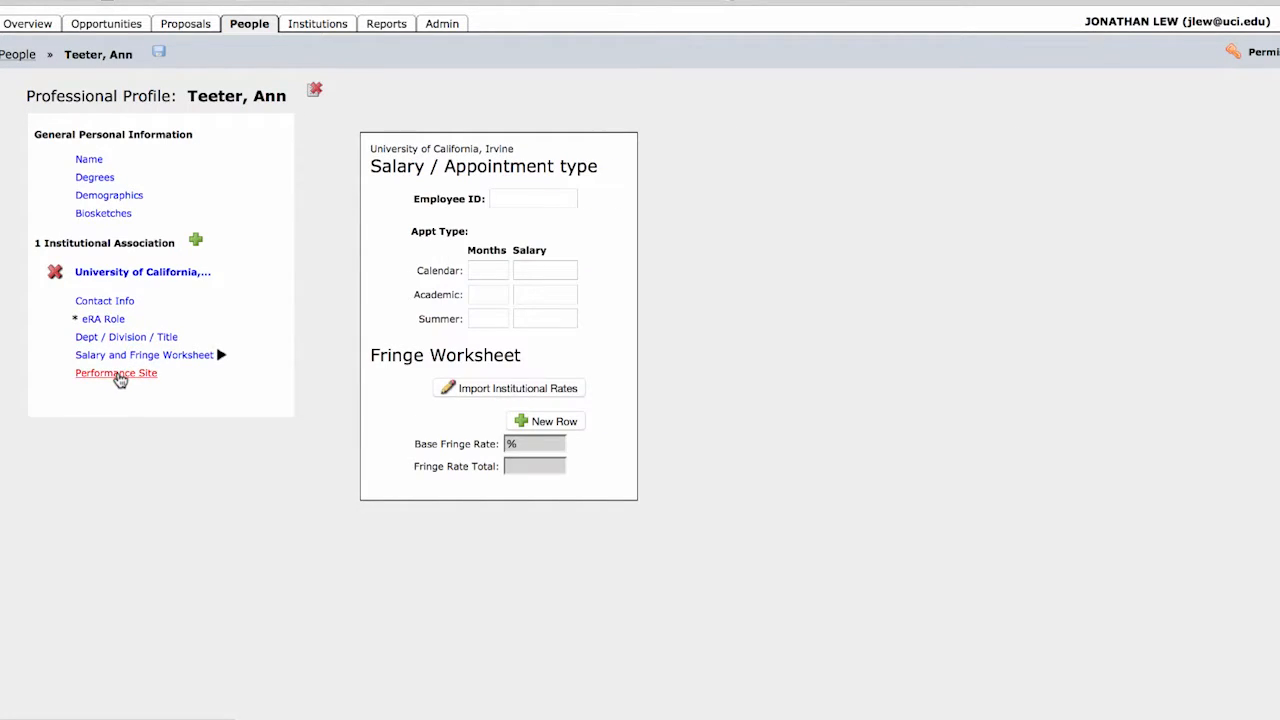
{"action": "left_click", "coordinate": [116, 372]}
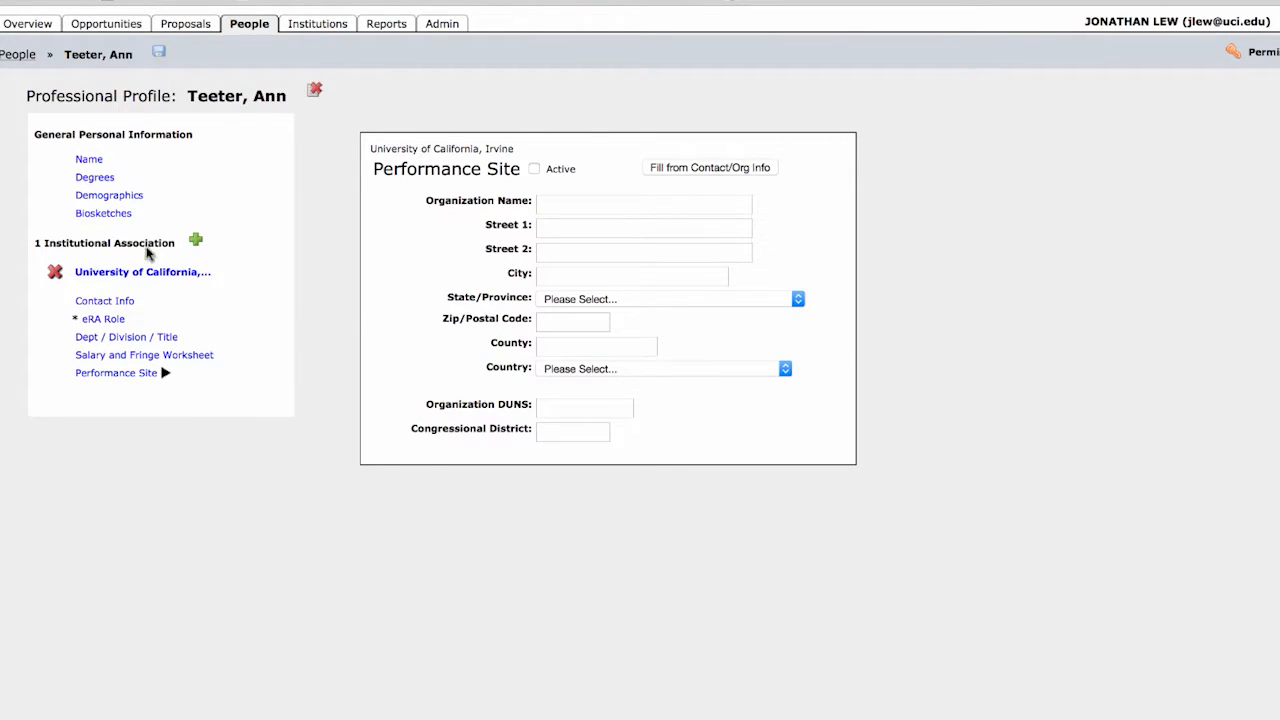
{"action": "left_click", "coordinate": [144, 354]}
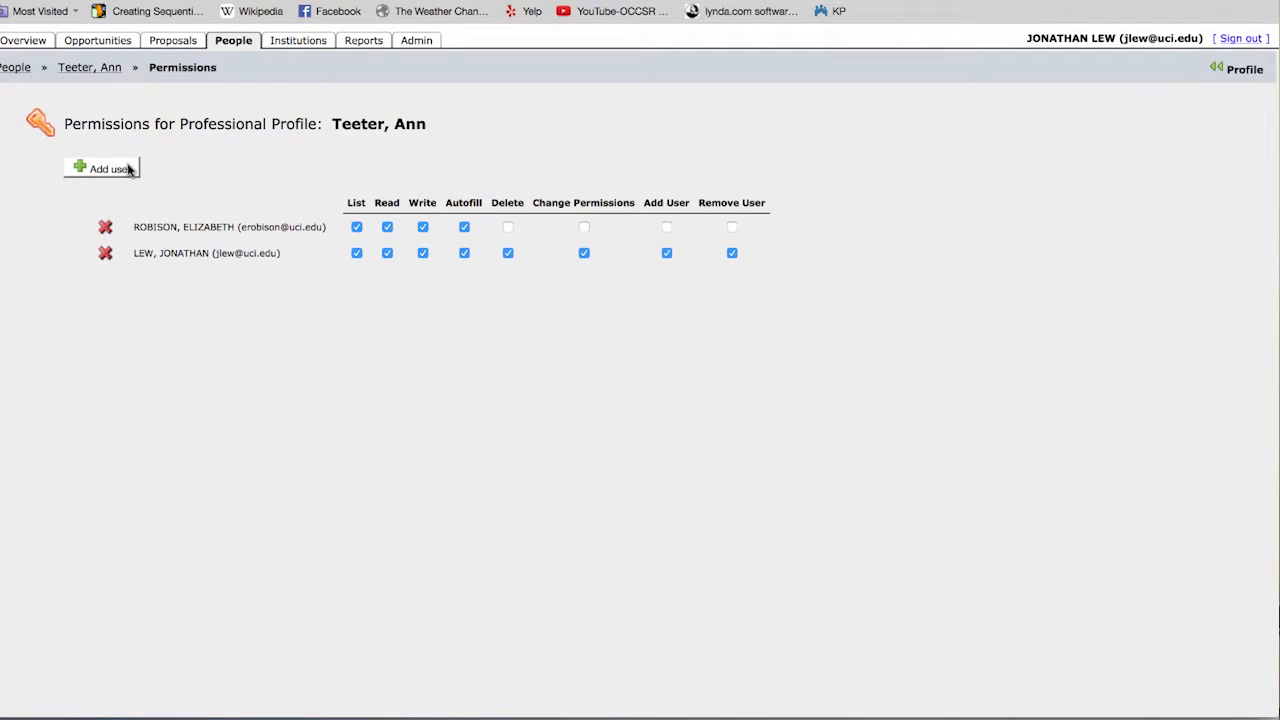
- Add the user found by surname 'castellon' and grant list, read, write and autofill access
{"action": "left_click", "coordinate": [100, 168]}
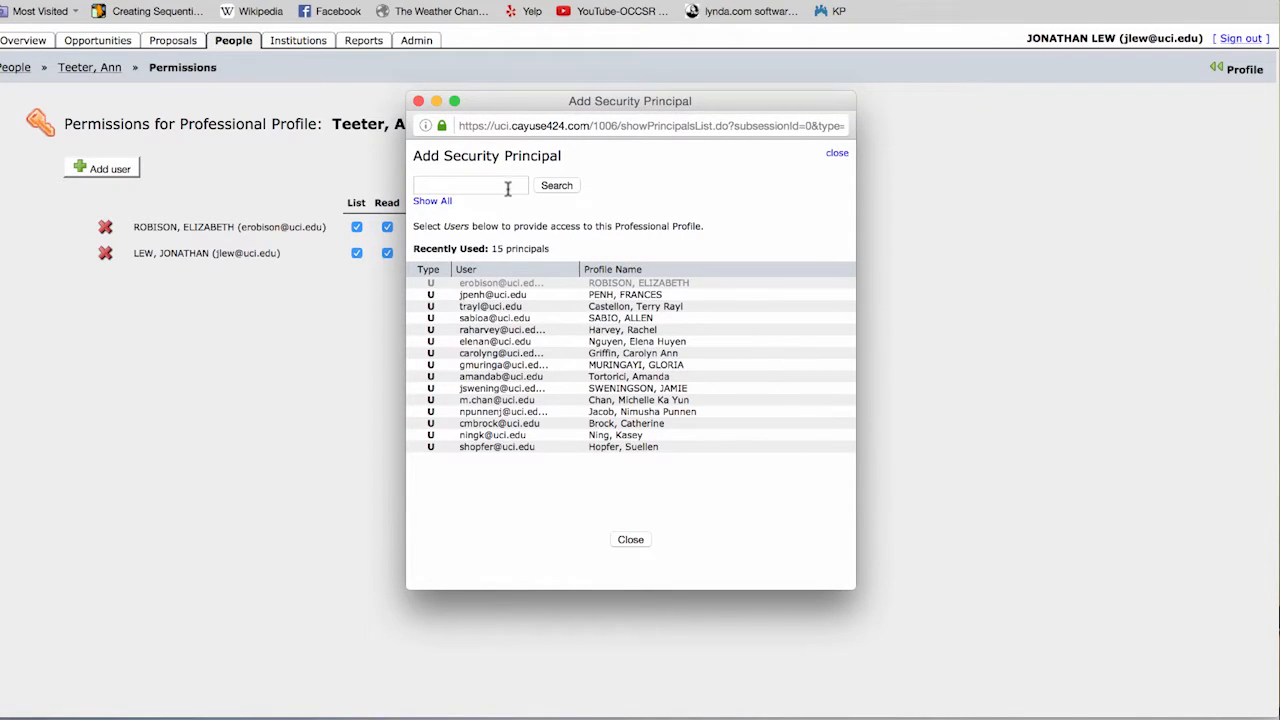
{"action": "type", "text": "castellon"}
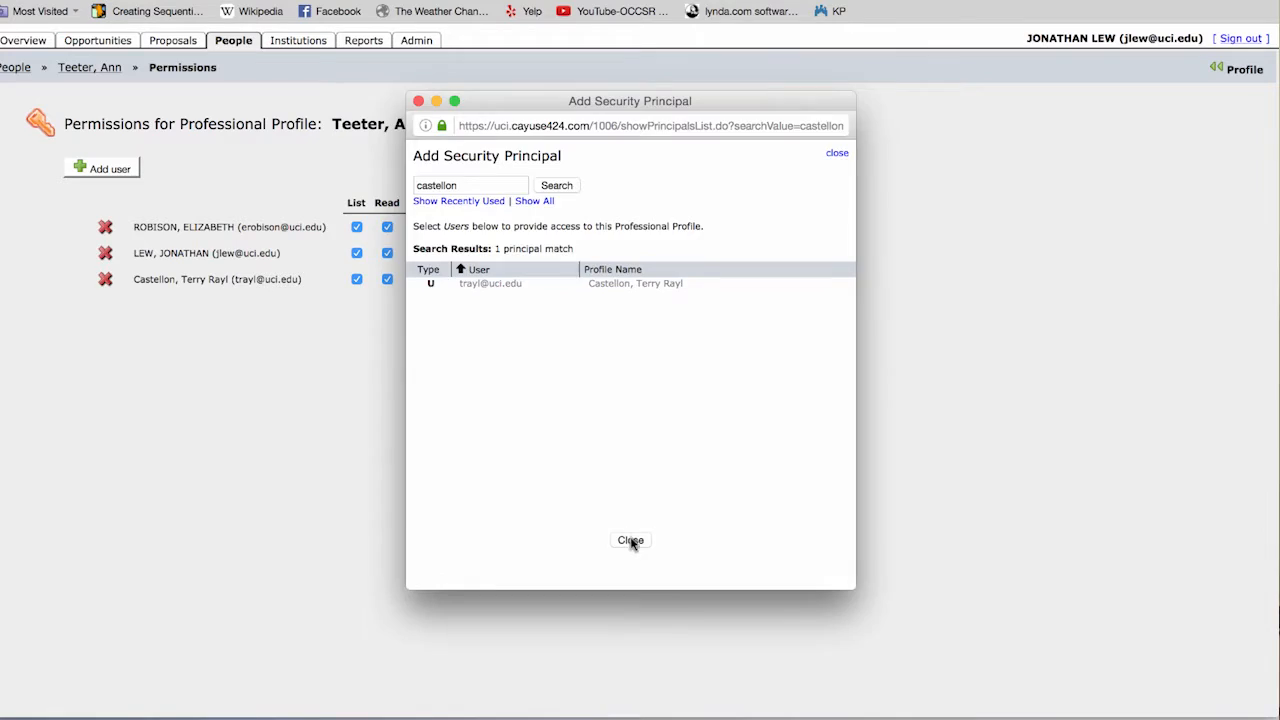
{"action": "left_click", "coordinate": [630, 540]}
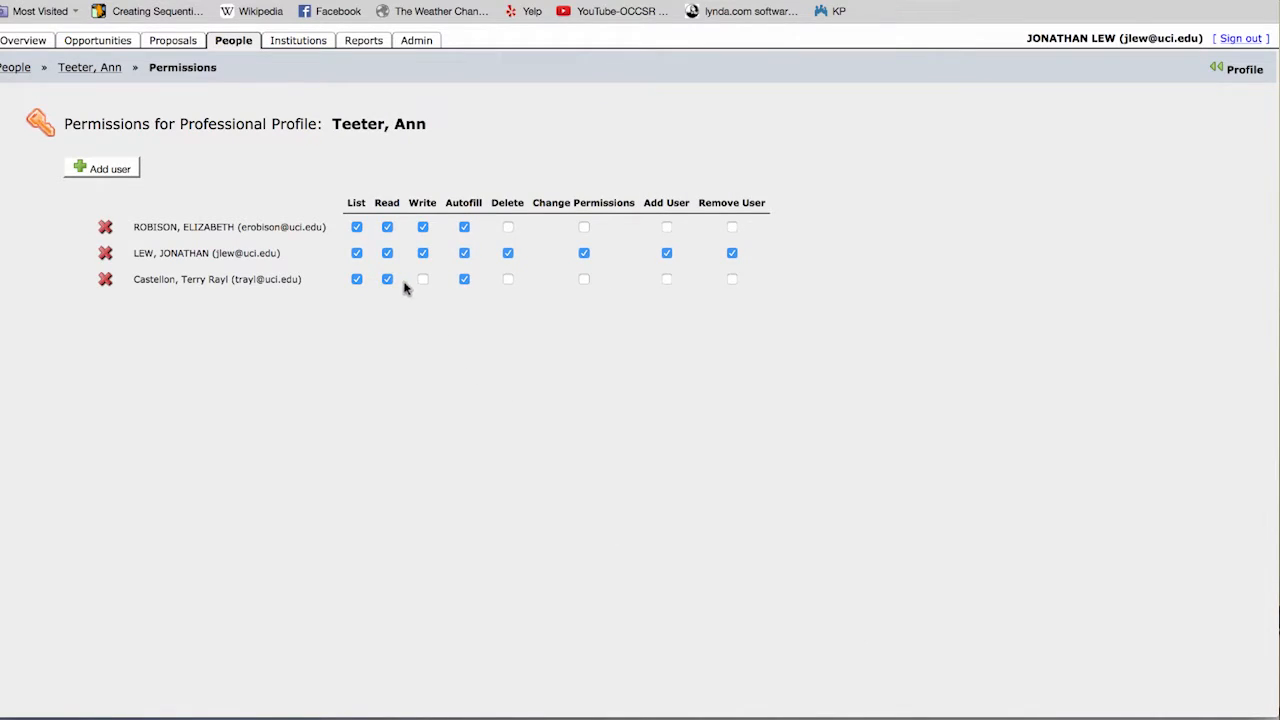
{"action": "left_click", "coordinate": [422, 280]}
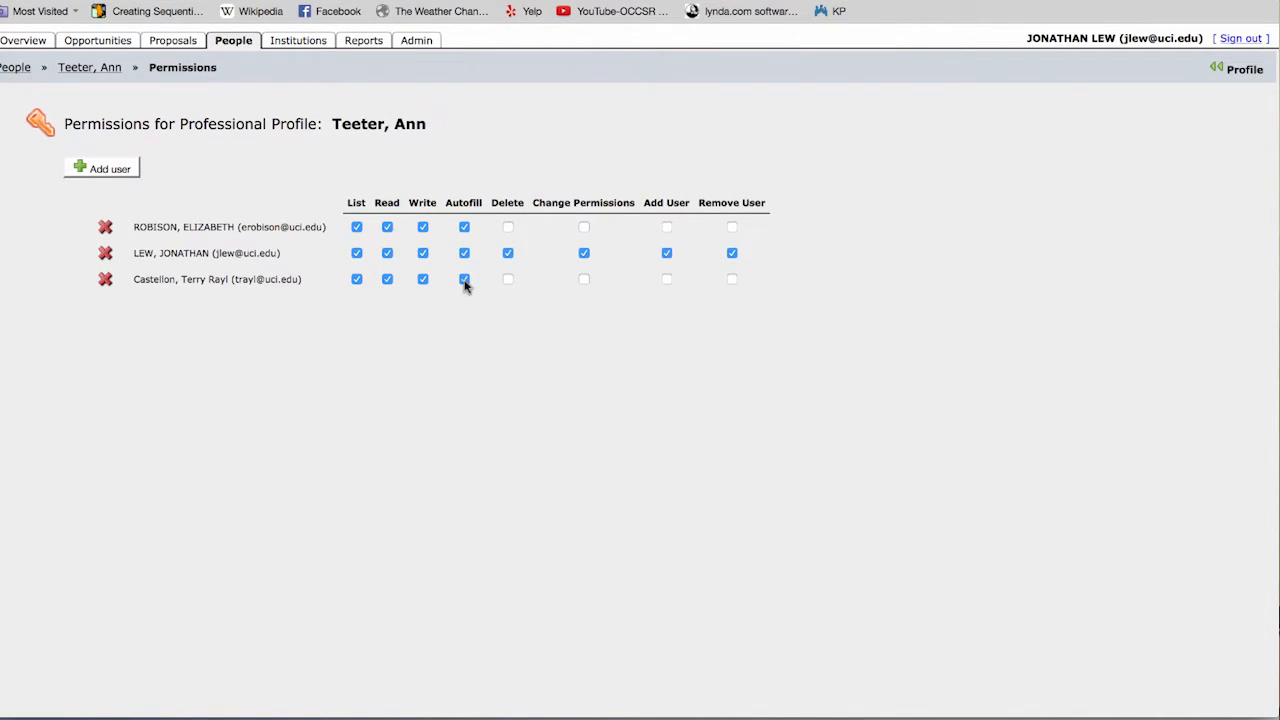